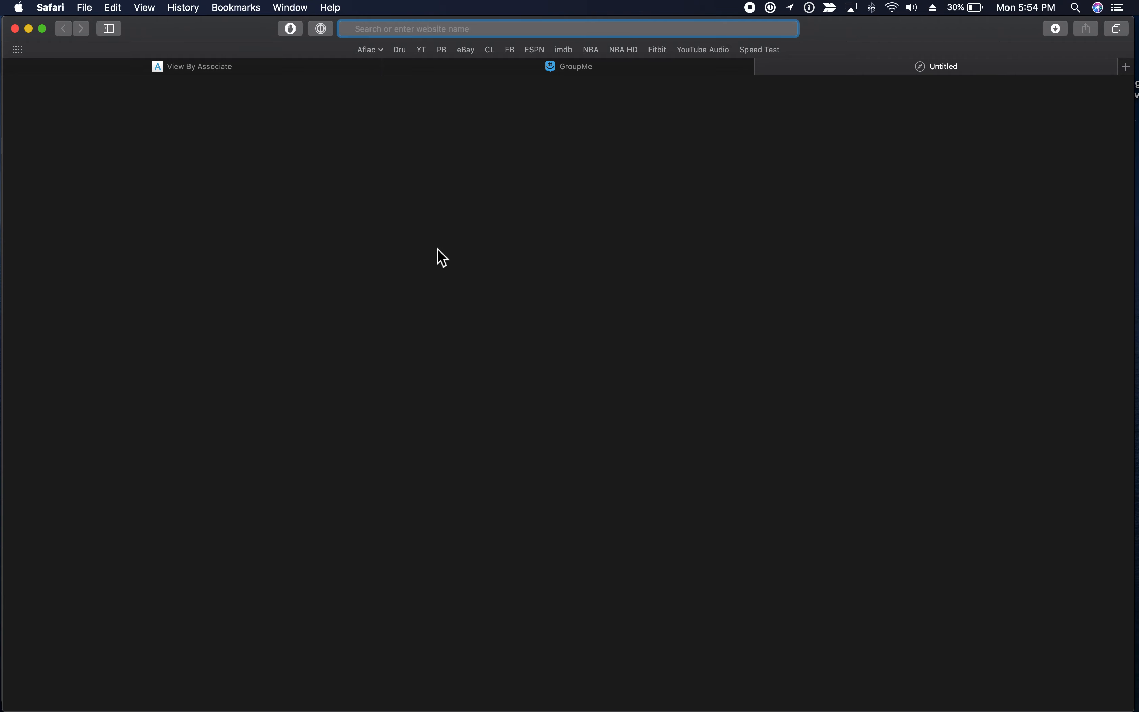
Step: Open the CCLM site from the Aflac bookmarks folder, loading the Sales Overview Dashboard
left_click(367, 49)
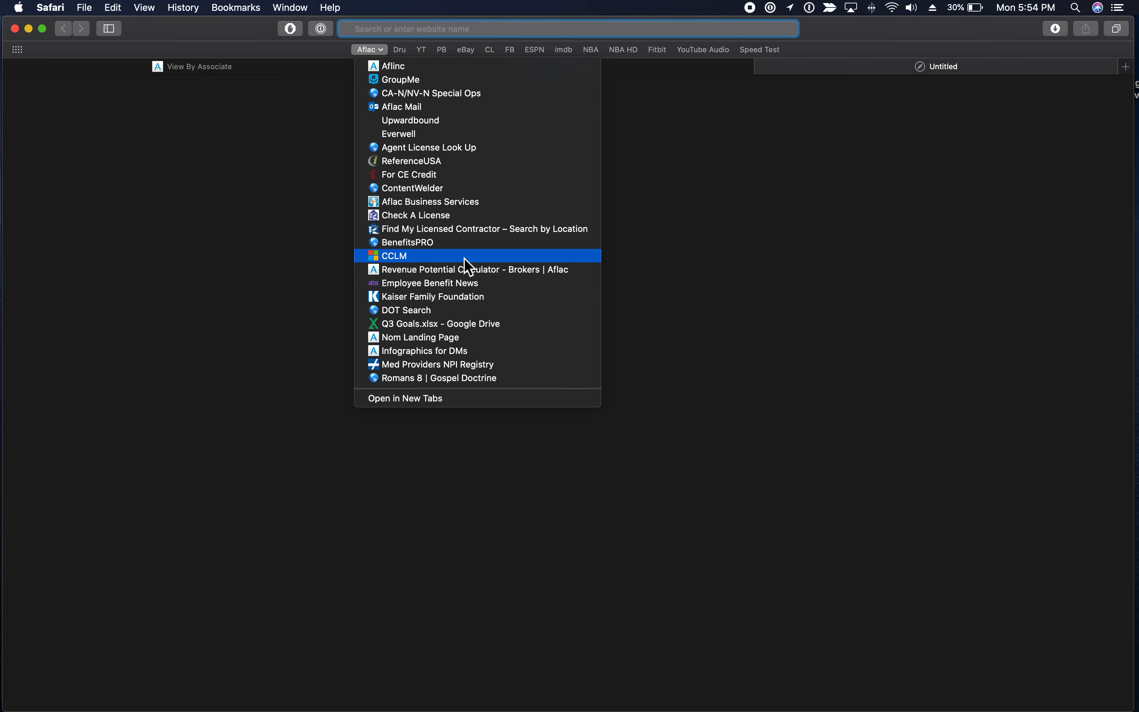
left_click(394, 255)
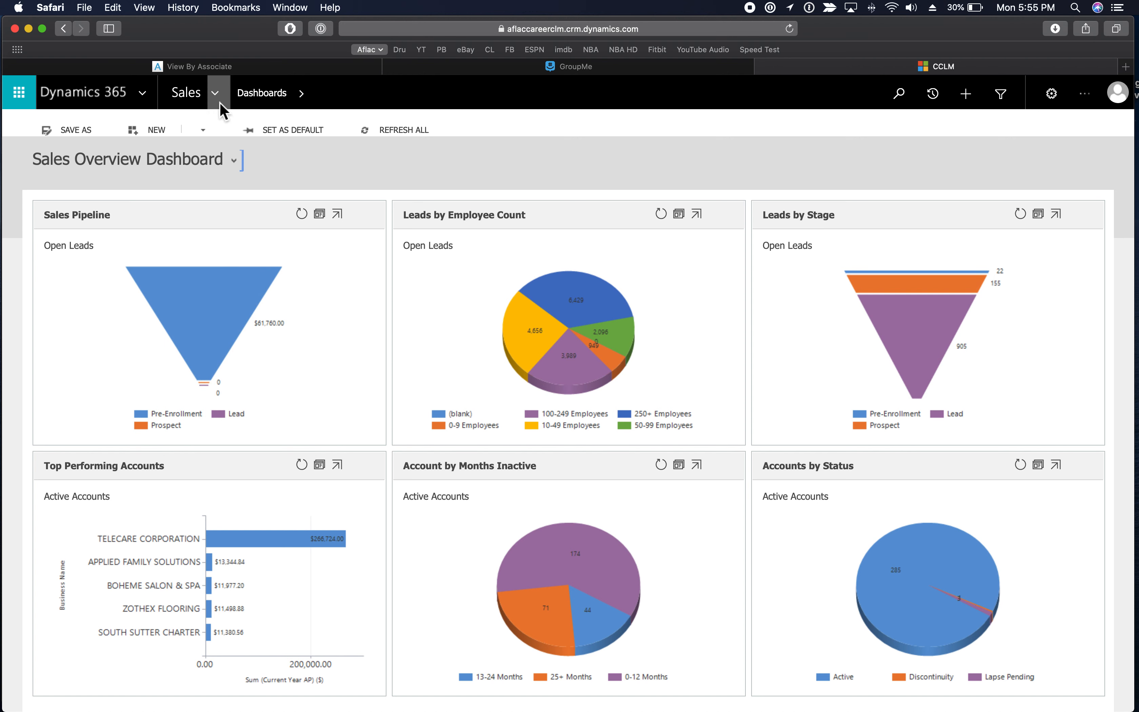
mouse_move(217, 104)
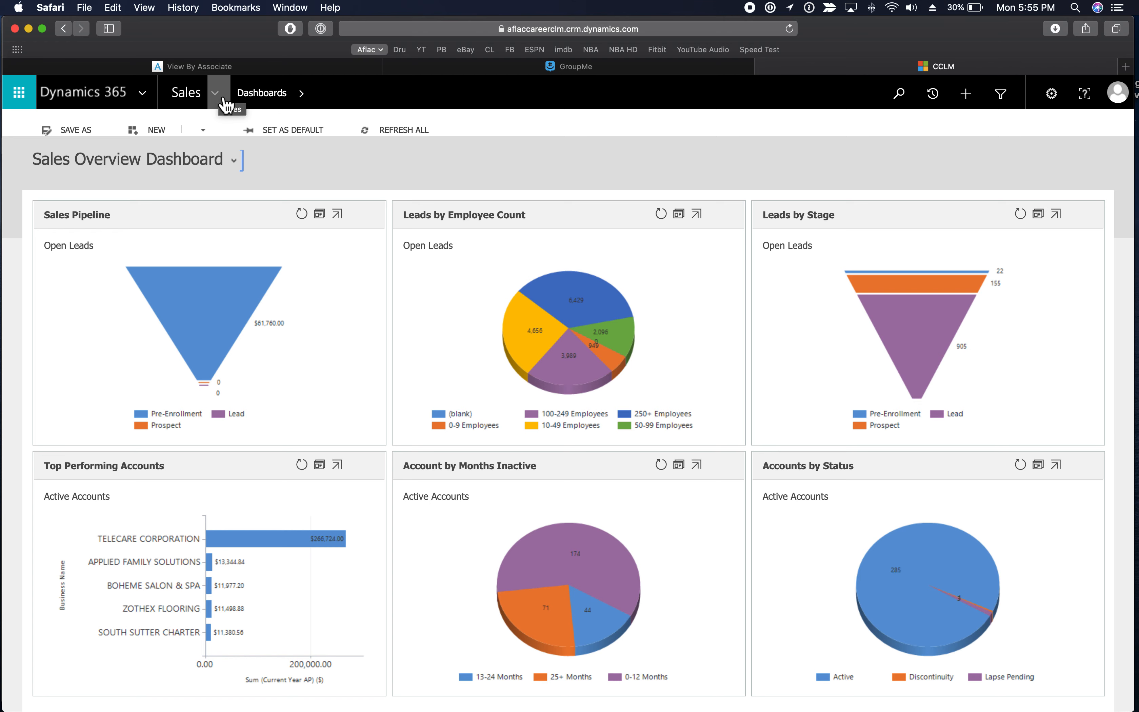
Step: Navigate via the Sales area menu to the Open Enrollment Plans list
left_click(214, 92)
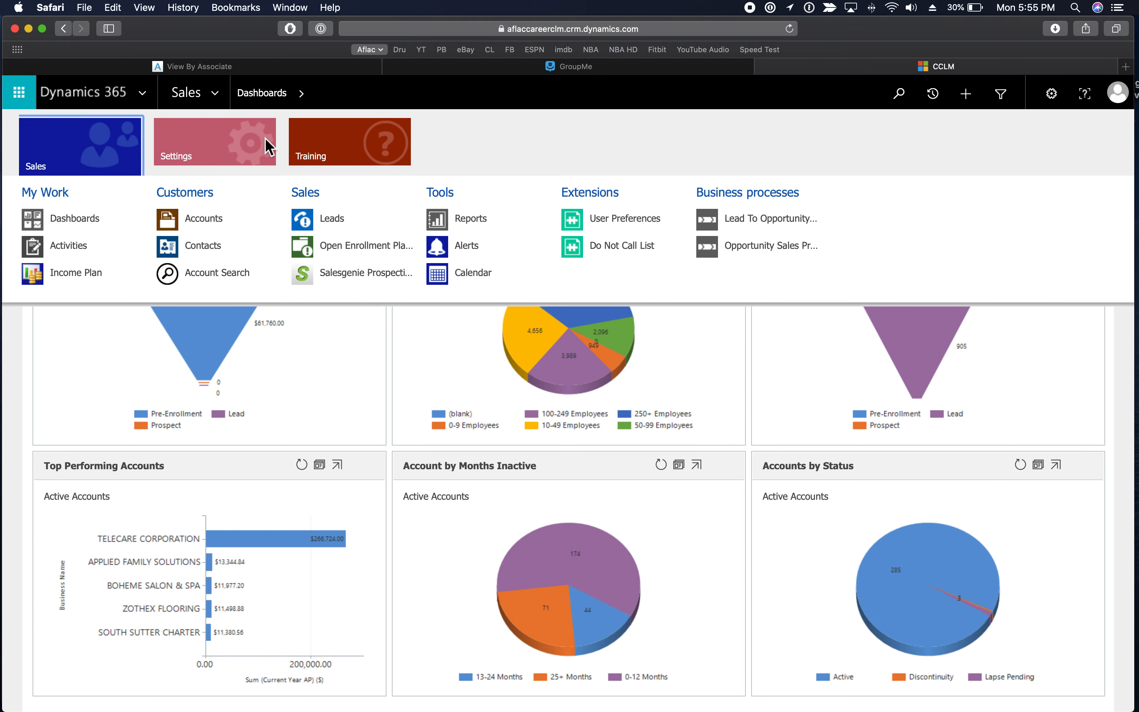
mouse_move(372, 252)
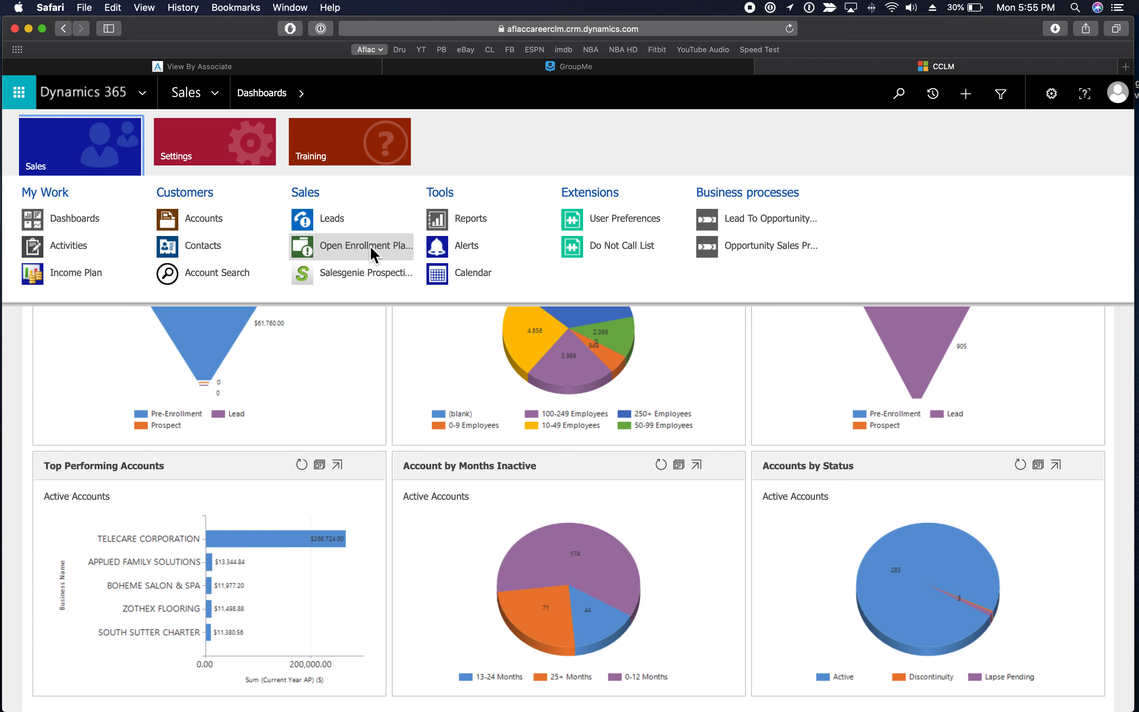
left_click(366, 245)
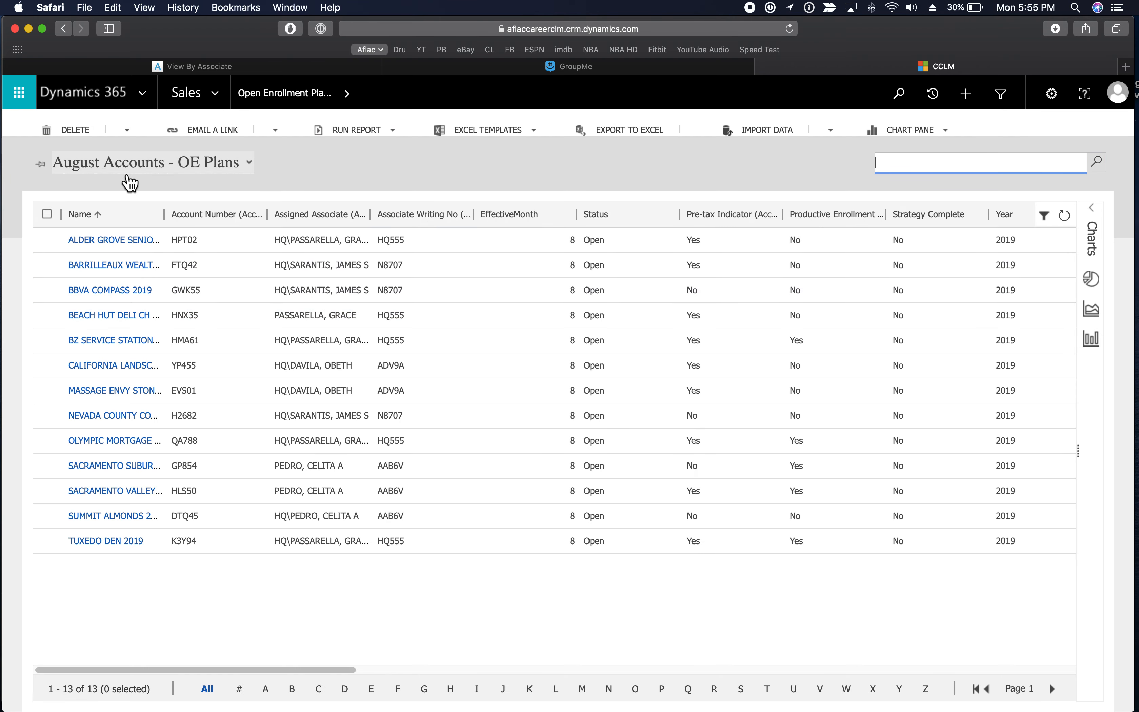
mouse_move(252, 169)
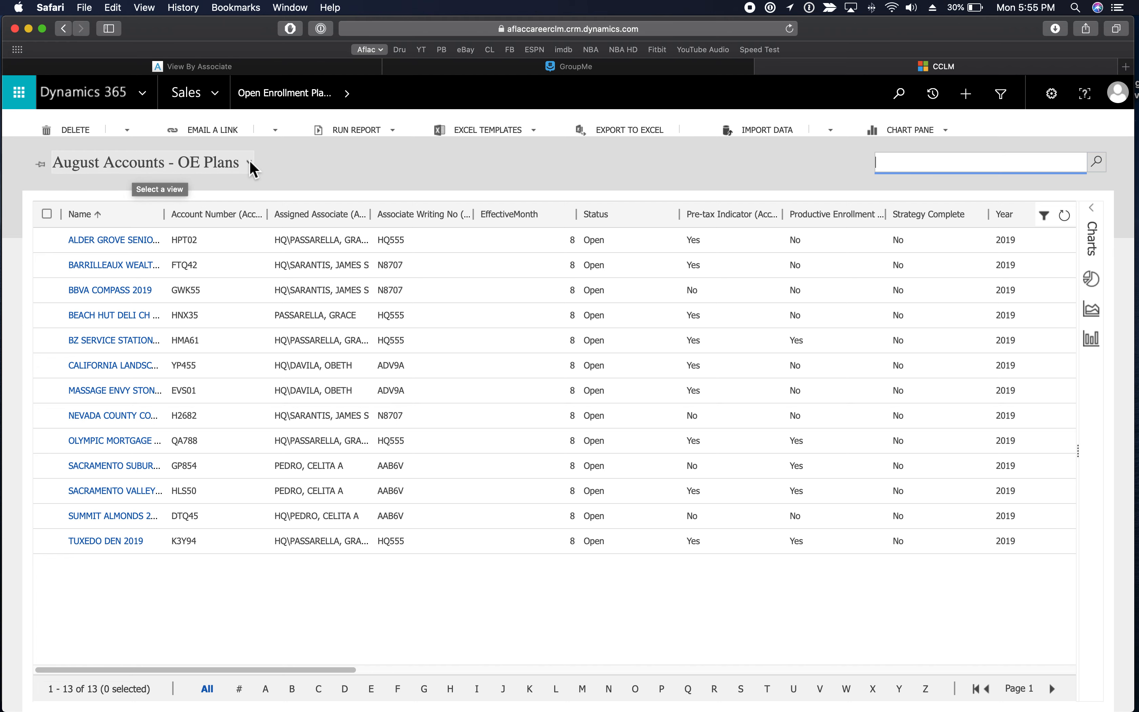
Step: Switch the list view from August Accounts - OE Plans to All Opportunities (442 records)
left_click(251, 162)
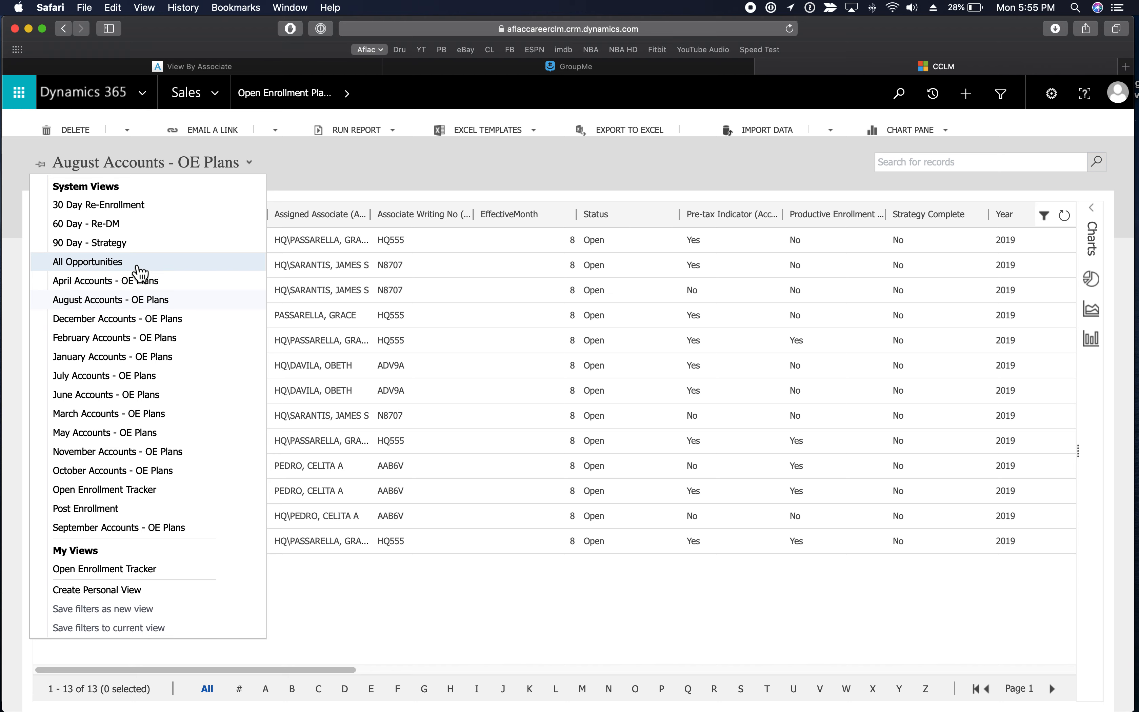
left_click(86, 262)
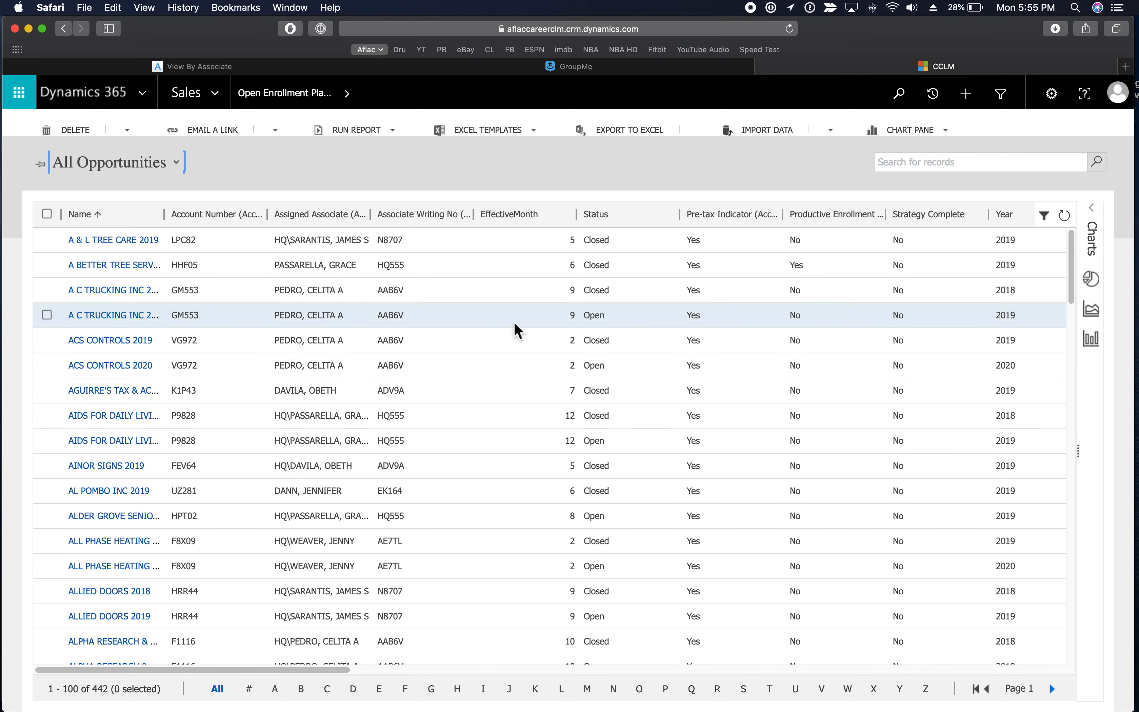
mouse_move(606, 515)
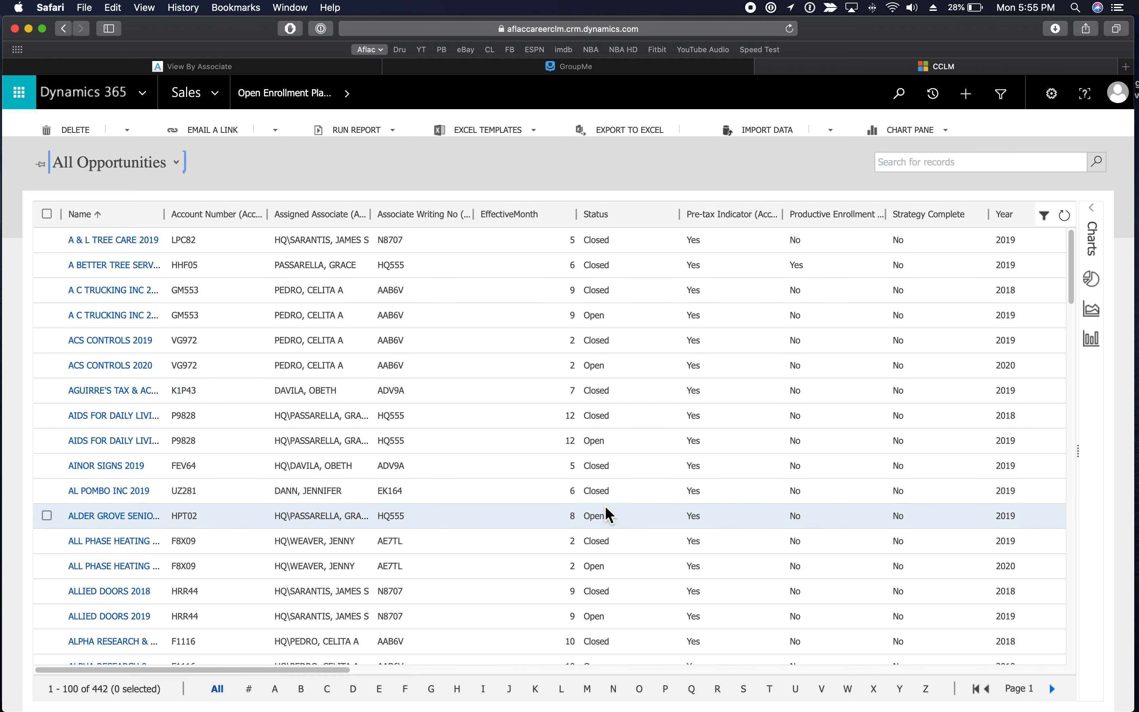
mouse_move(608, 513)
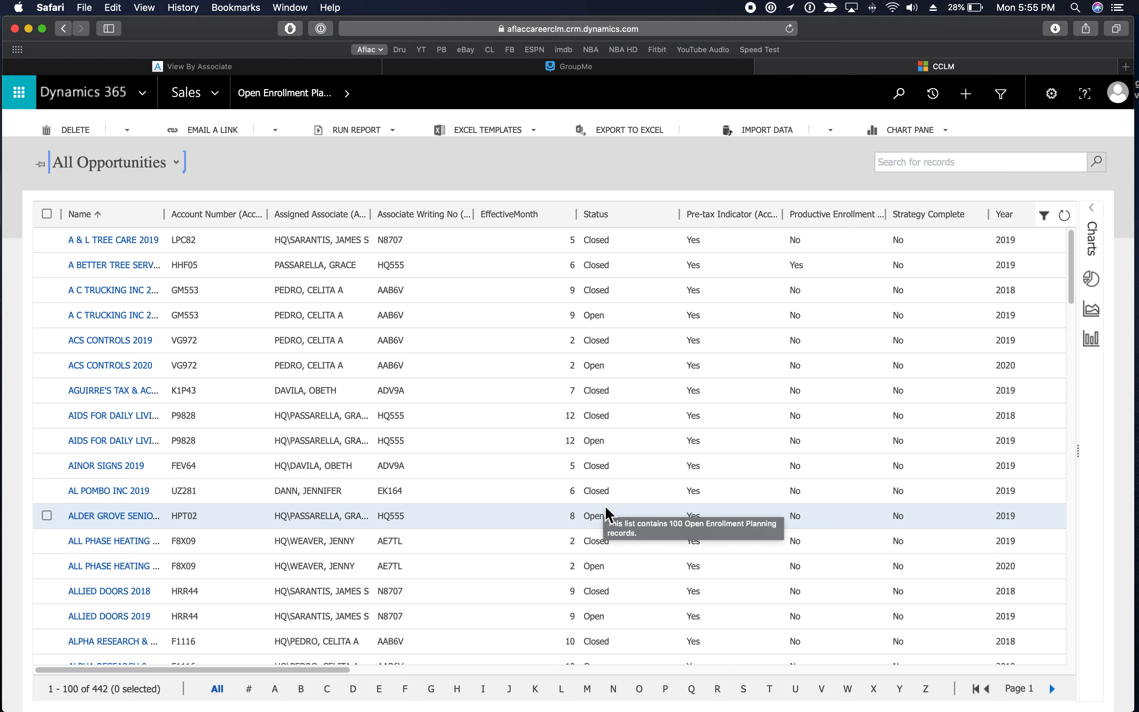
mouse_move(613, 693)
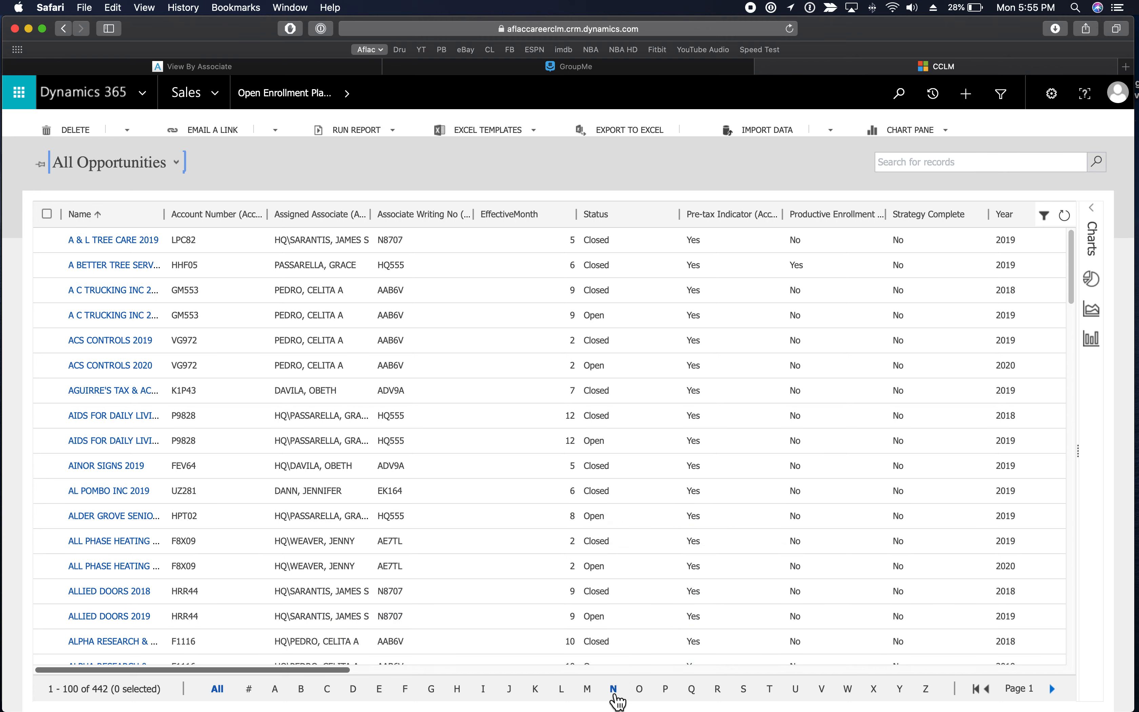
Step: Filter plans to names starting with N and open the Nevada County Country Club 2019 plan
left_click(612, 688)
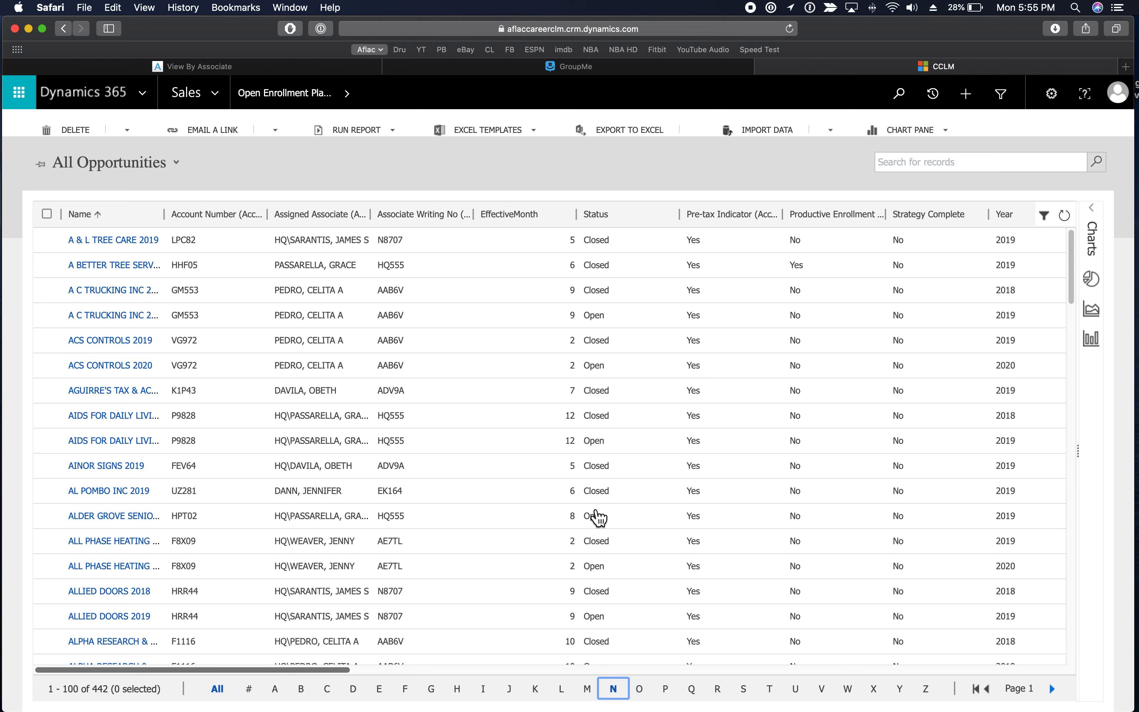
left_click(609, 688)
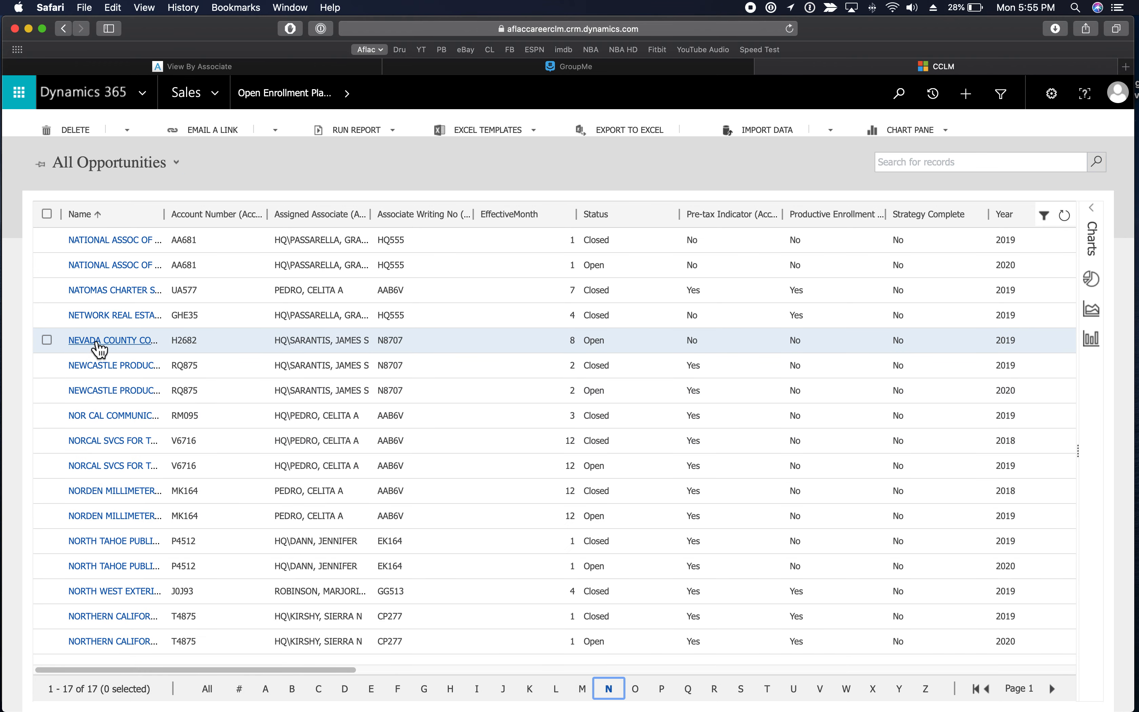
left_click(112, 339)
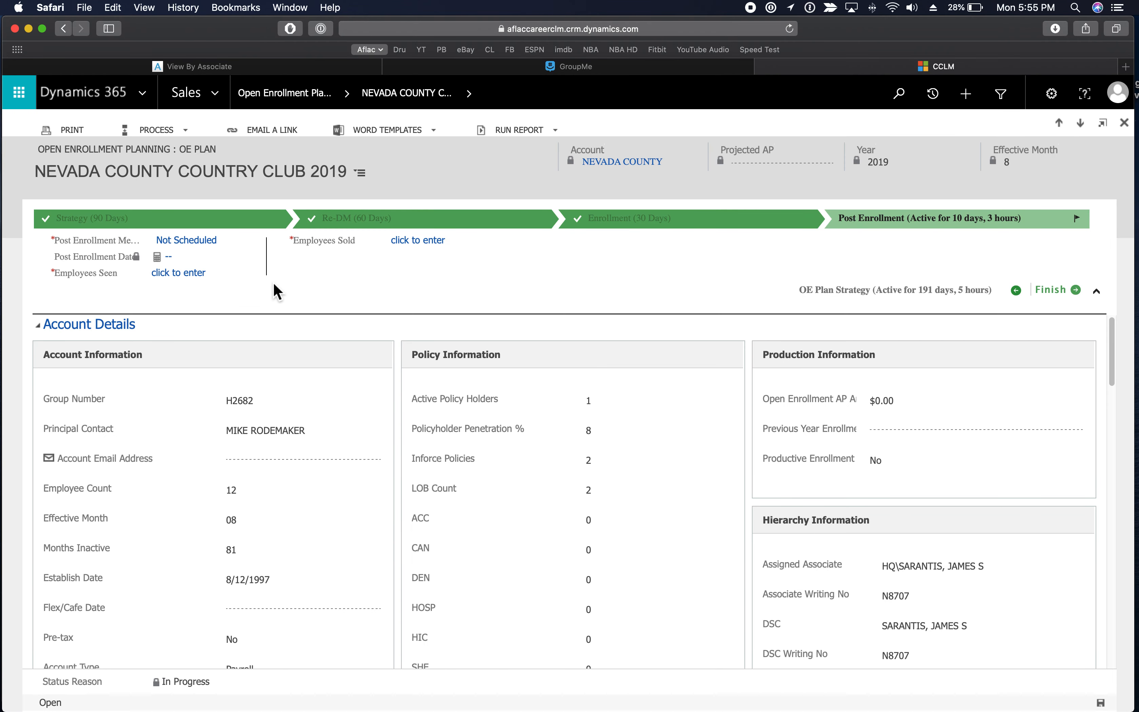
mouse_move(266, 241)
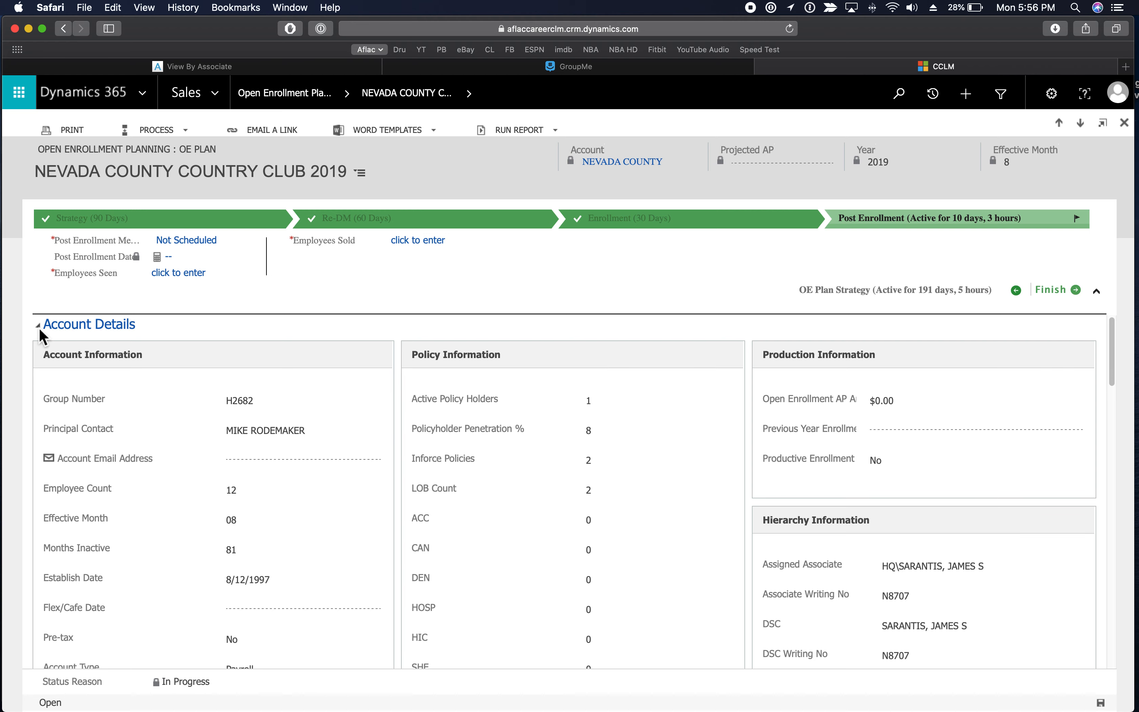
mouse_move(40, 332)
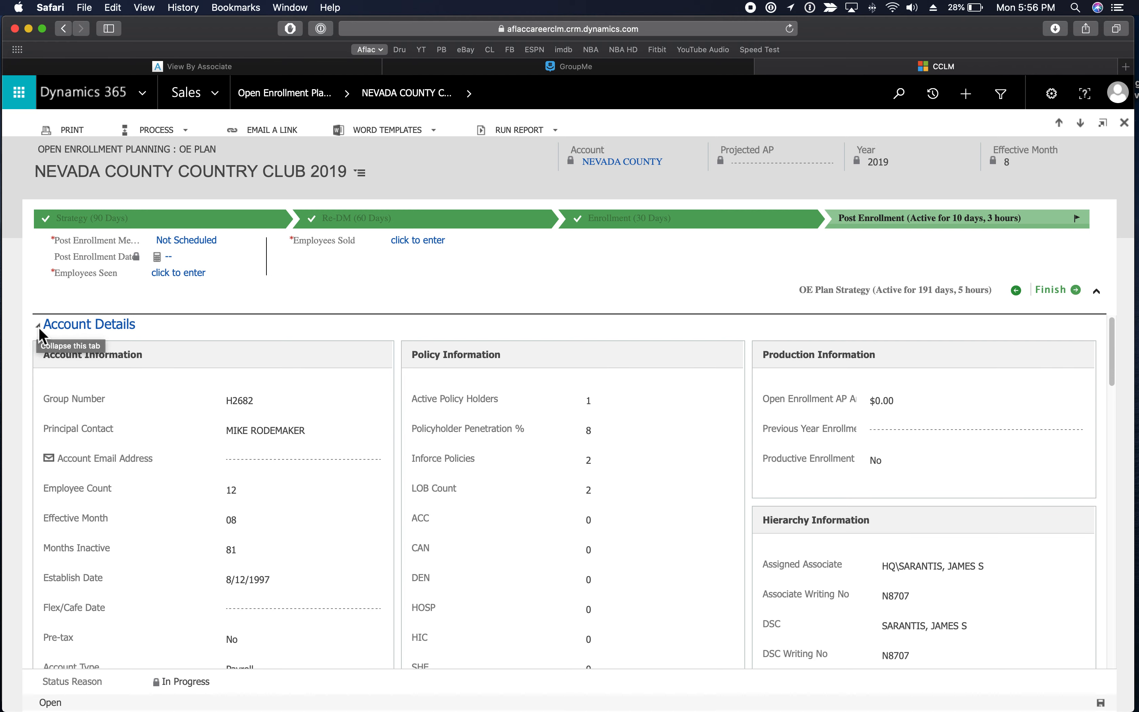
Step: Collapse account details and mark AP as the account's opportunity, leaving roadblocks unanswered
left_click(38, 324)
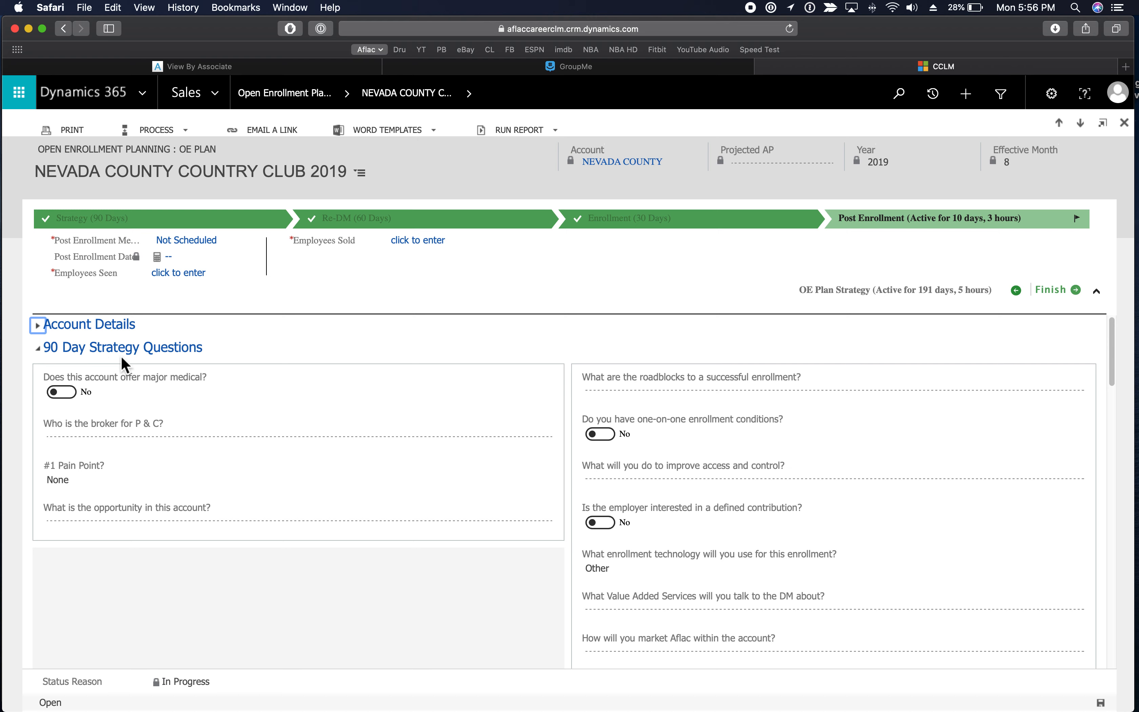
mouse_move(153, 368)
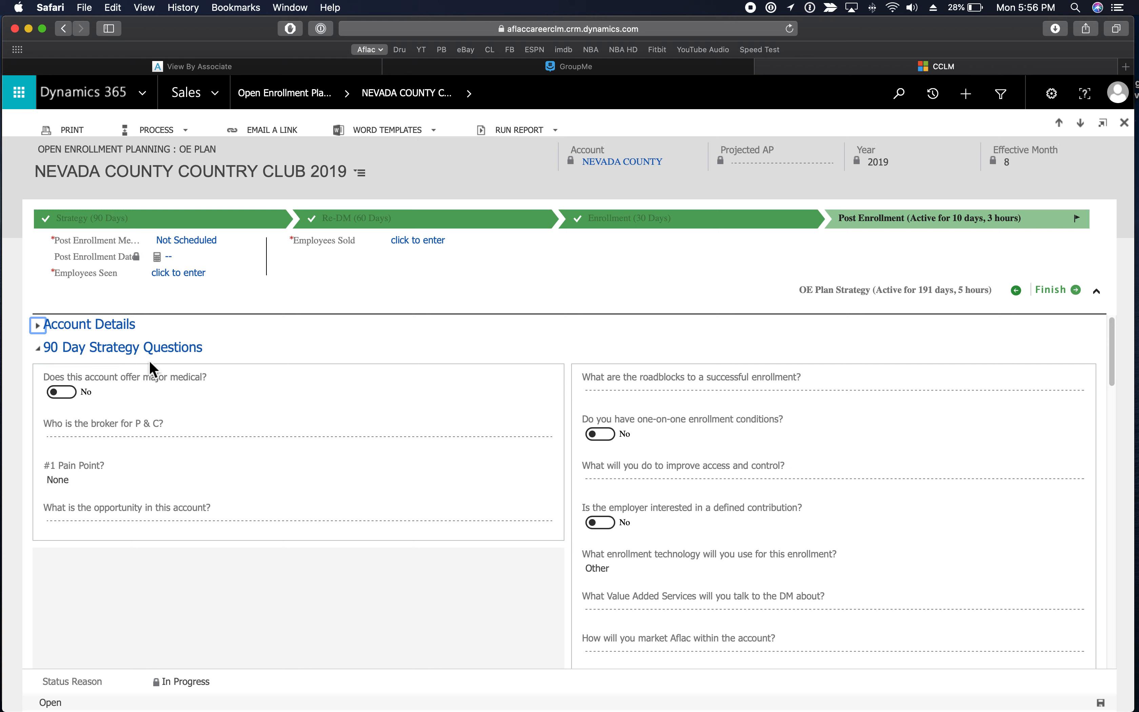
mouse_move(672, 372)
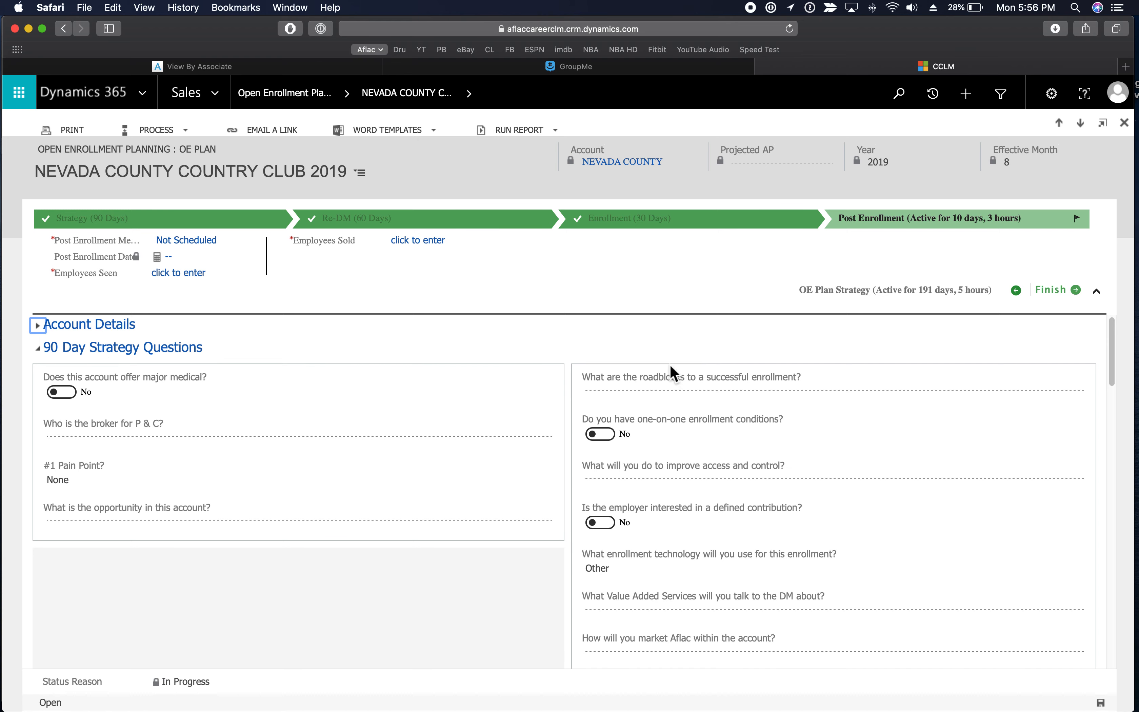
mouse_move(139, 396)
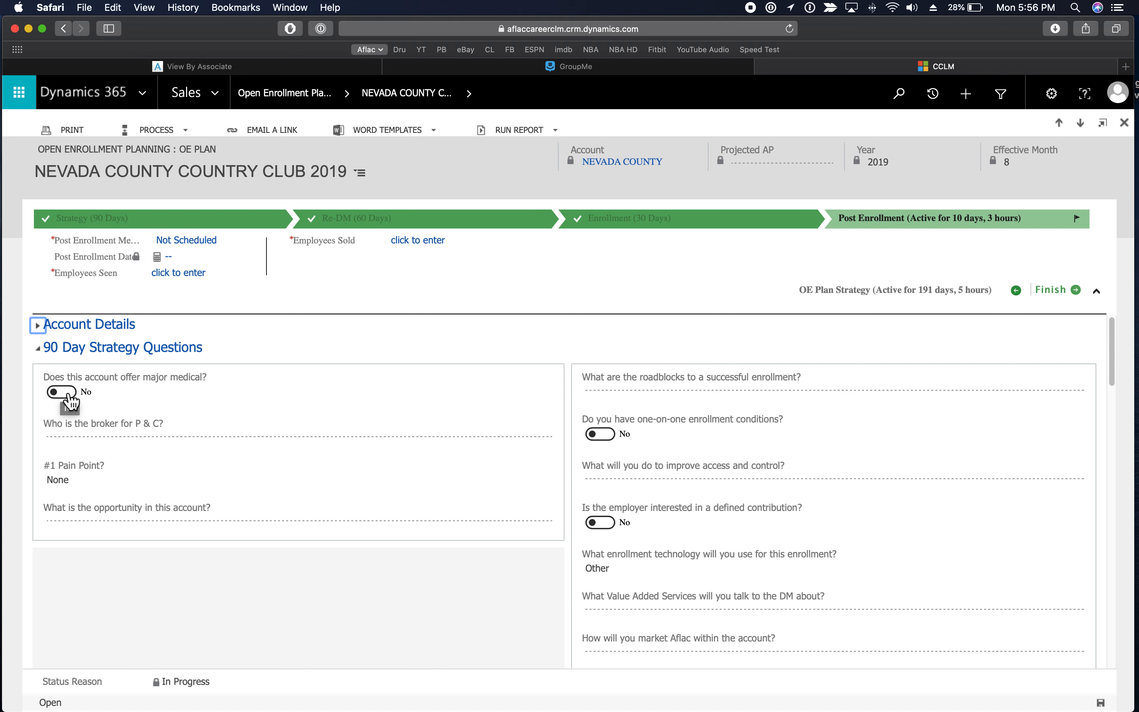
left_click(298, 437)
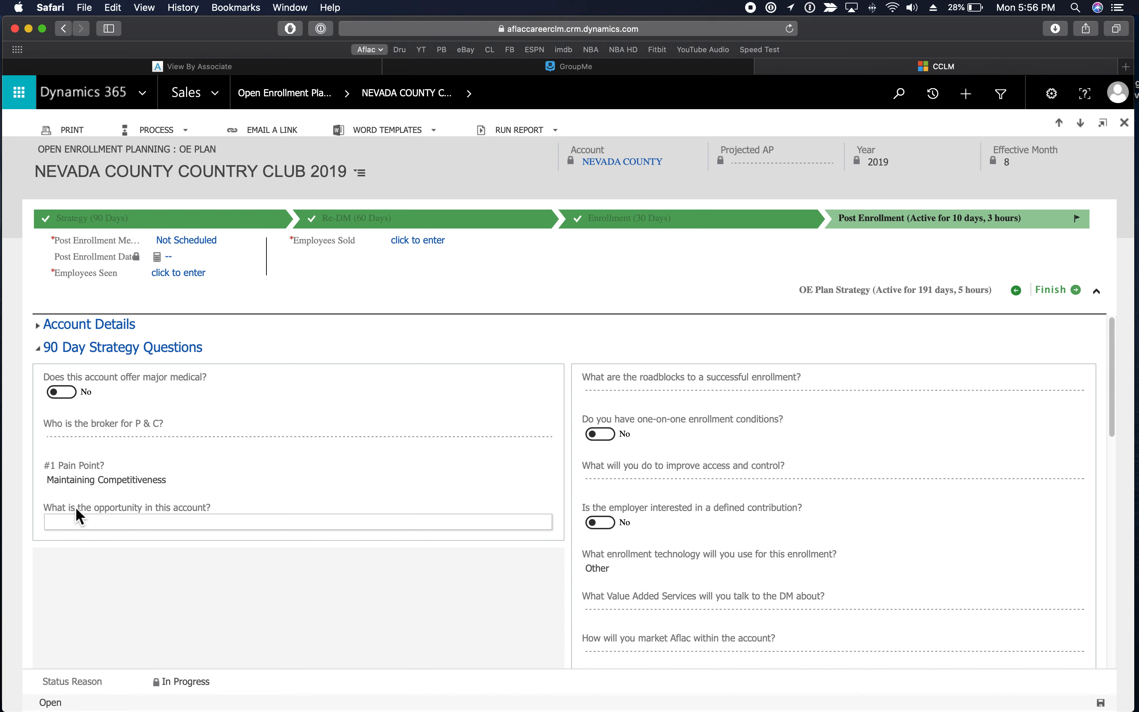
left_click(291, 522)
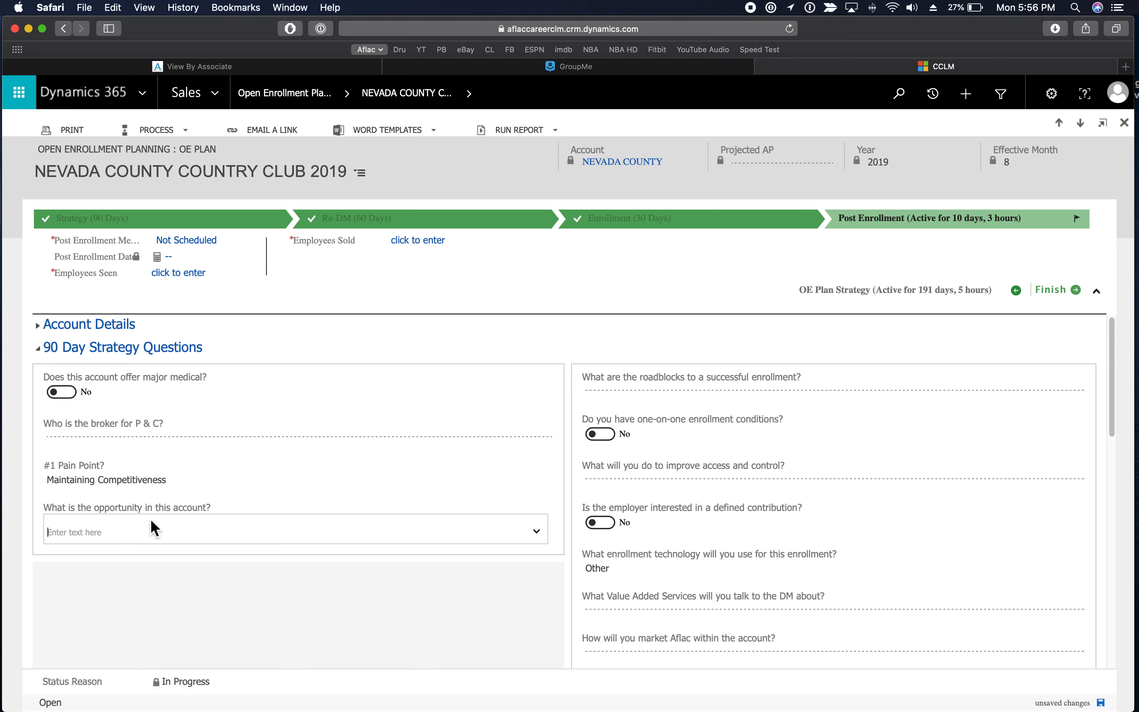
mouse_move(541, 538)
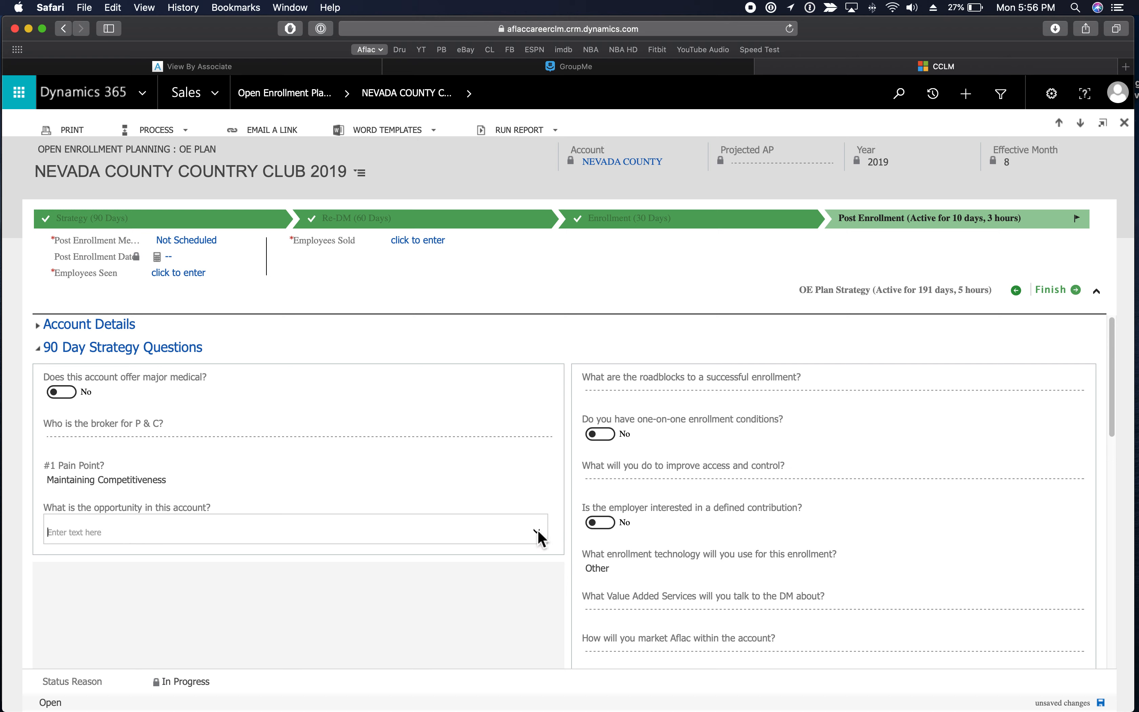
left_click(536, 531)
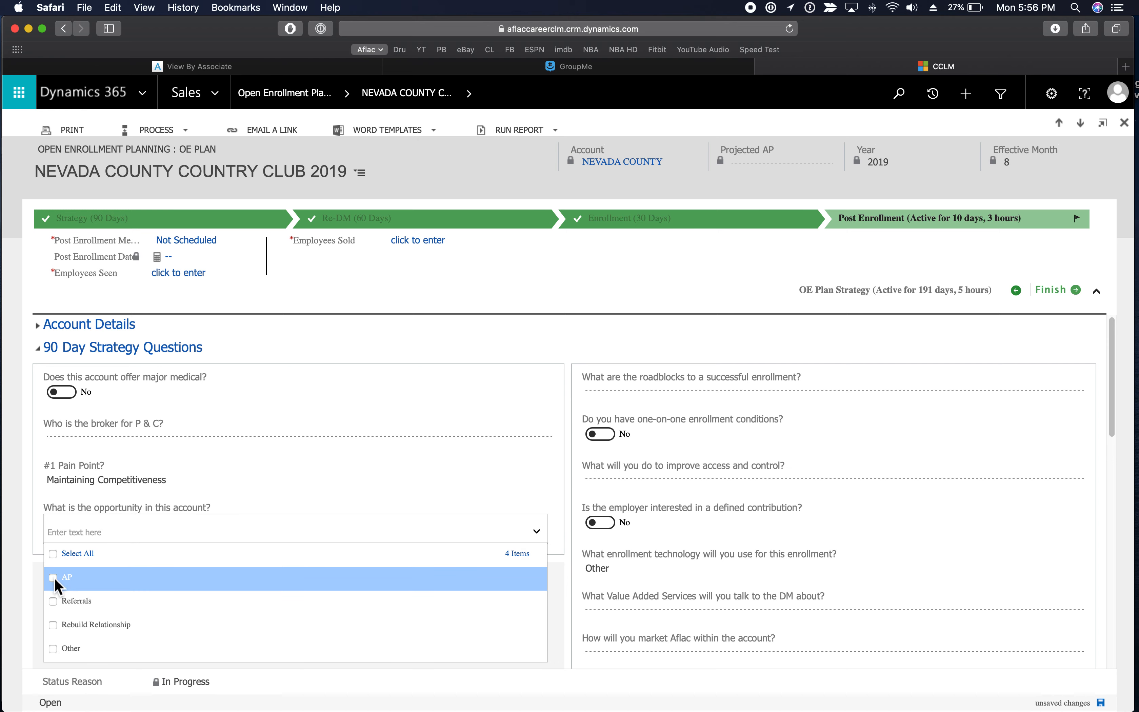
left_click(76, 601)
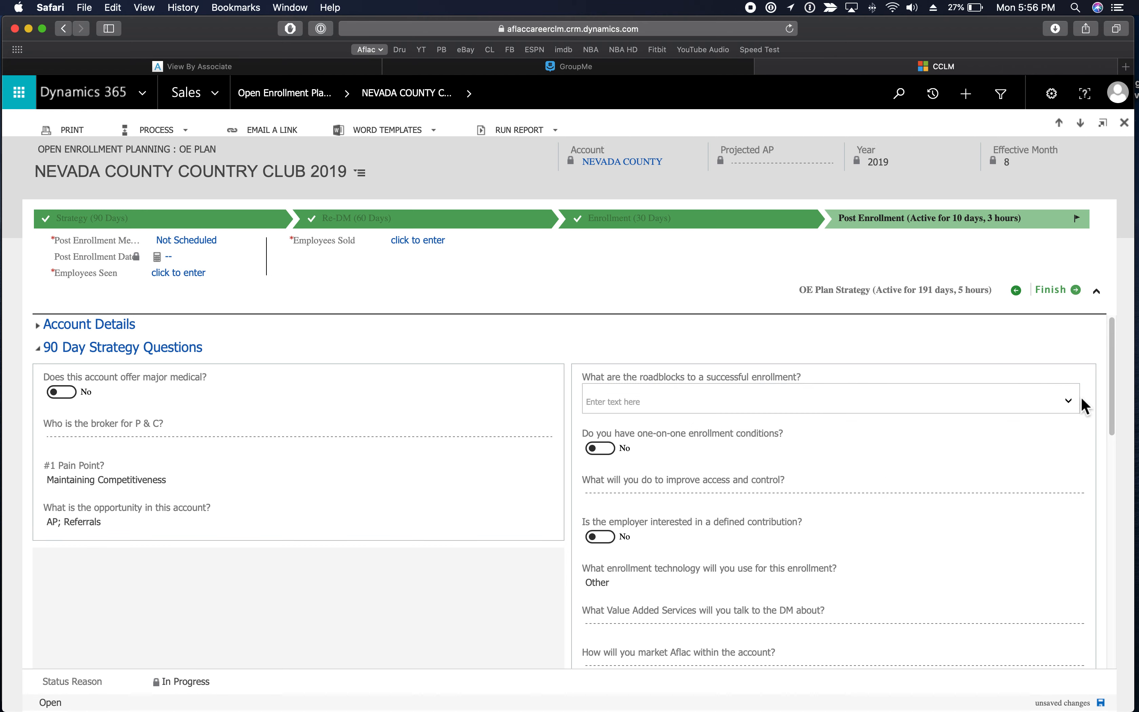
left_click(1067, 401)
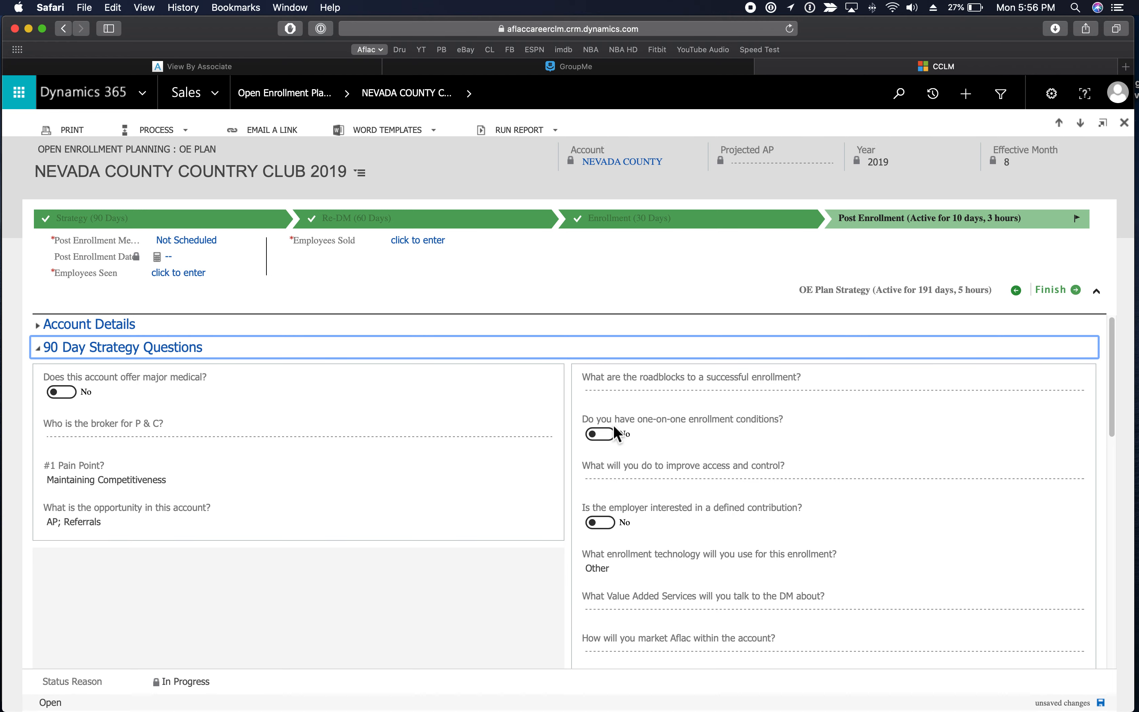
mouse_move(651, 438)
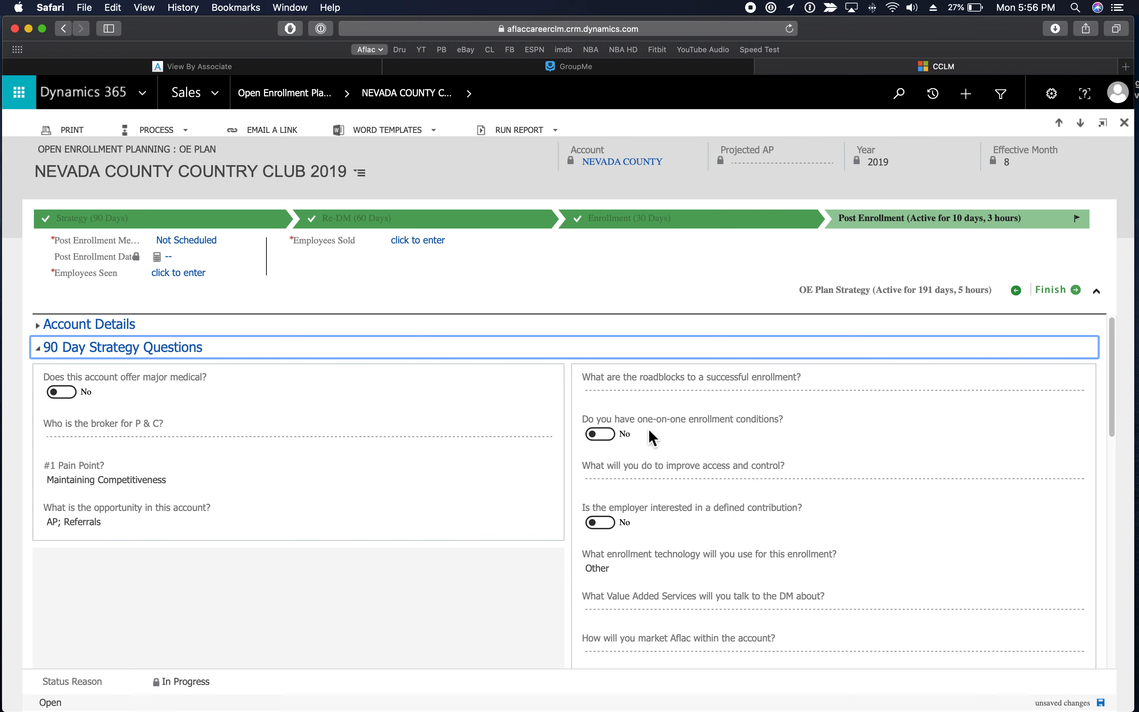
Step: Answer Yes to one-on-one enrollment conditions and choose Everwell as the enrollment technology
left_click(600, 434)
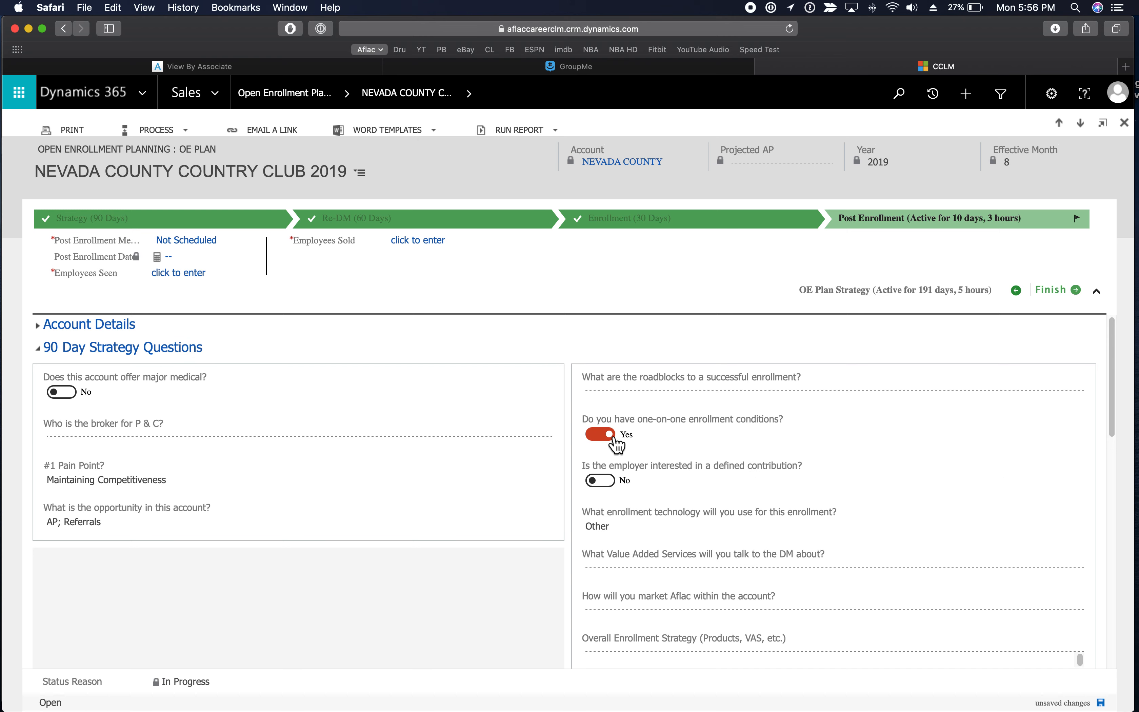
mouse_move(717, 473)
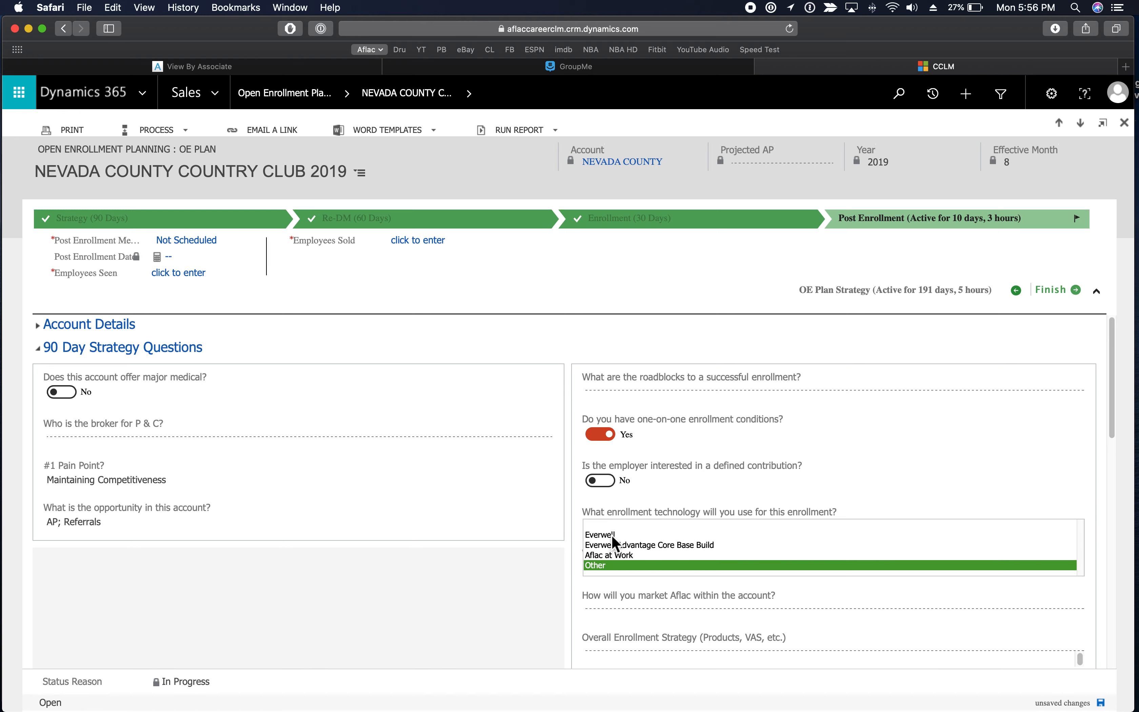
left_click(602, 535)
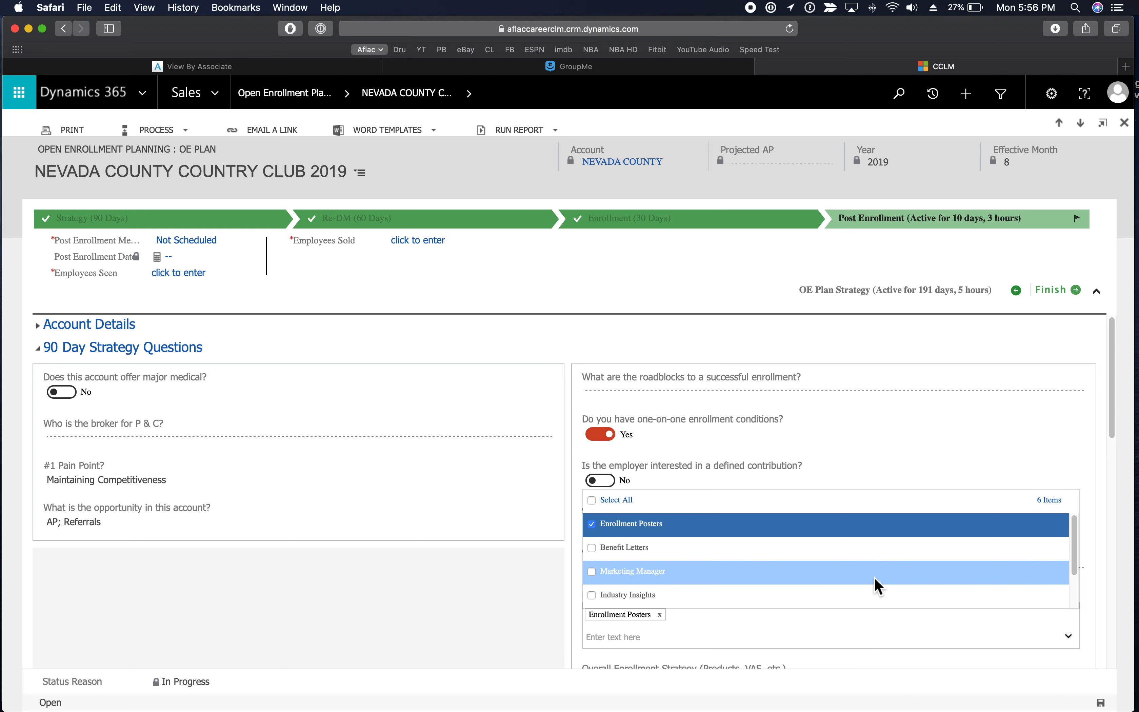
scroll("down", 3)
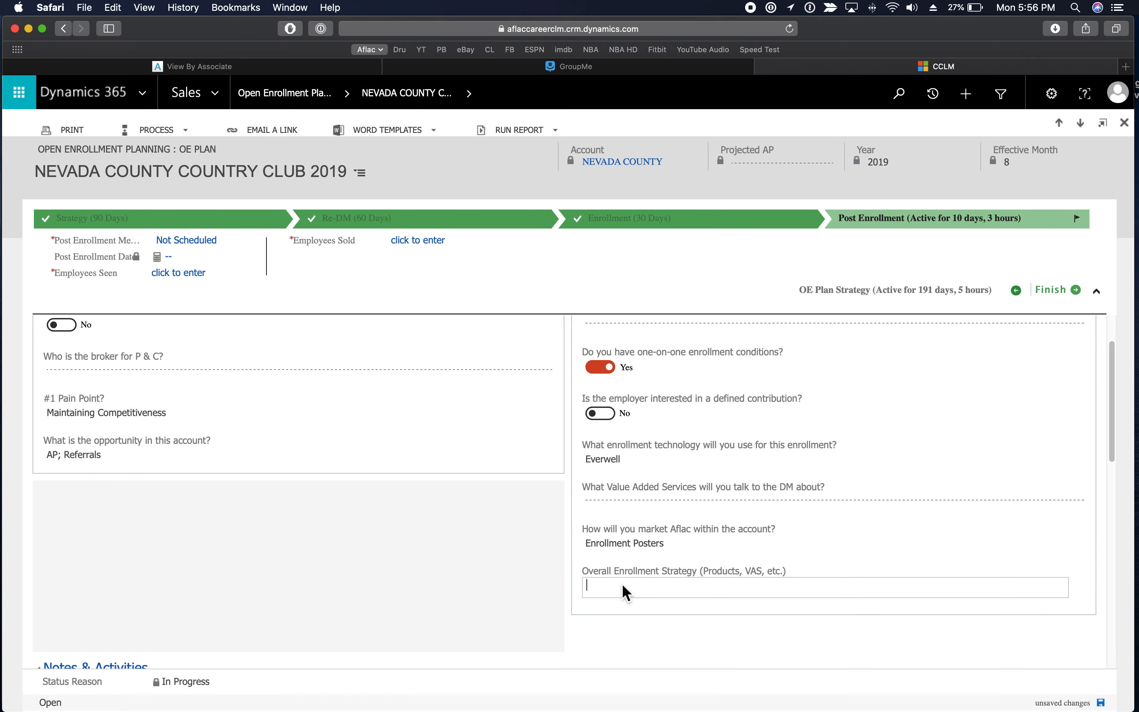
mouse_move(821, 595)
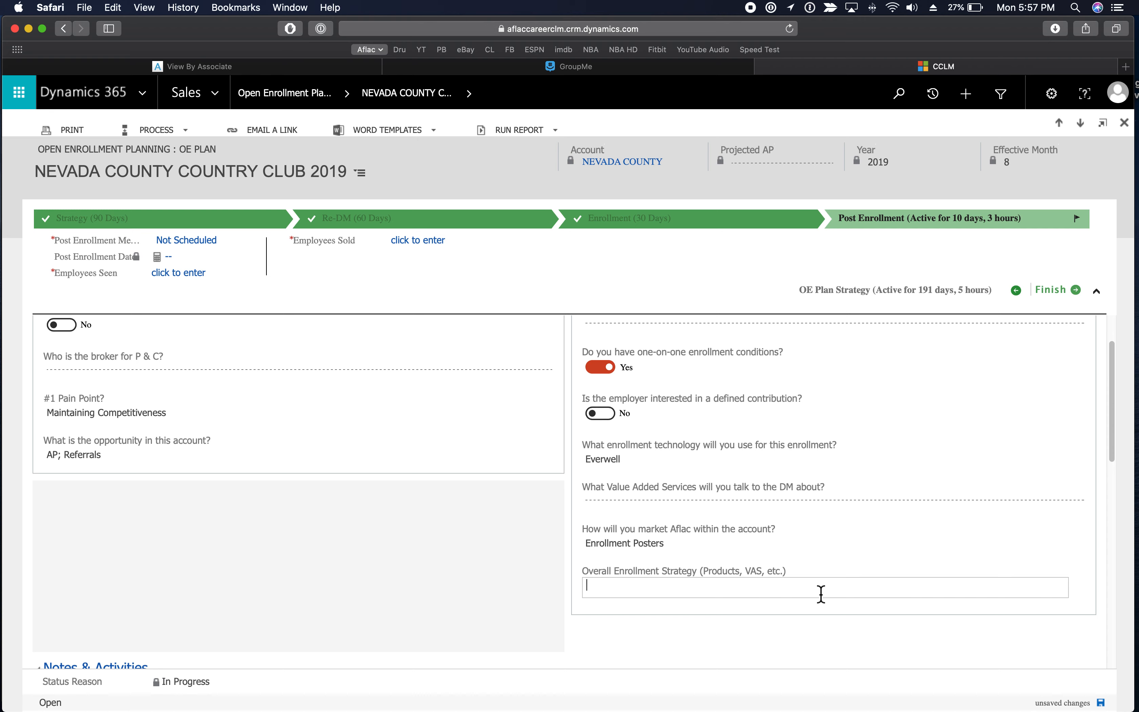
Step: Enter 'EE meeting next week' as the Overall Enrollment Strategy answer
type("EE m")
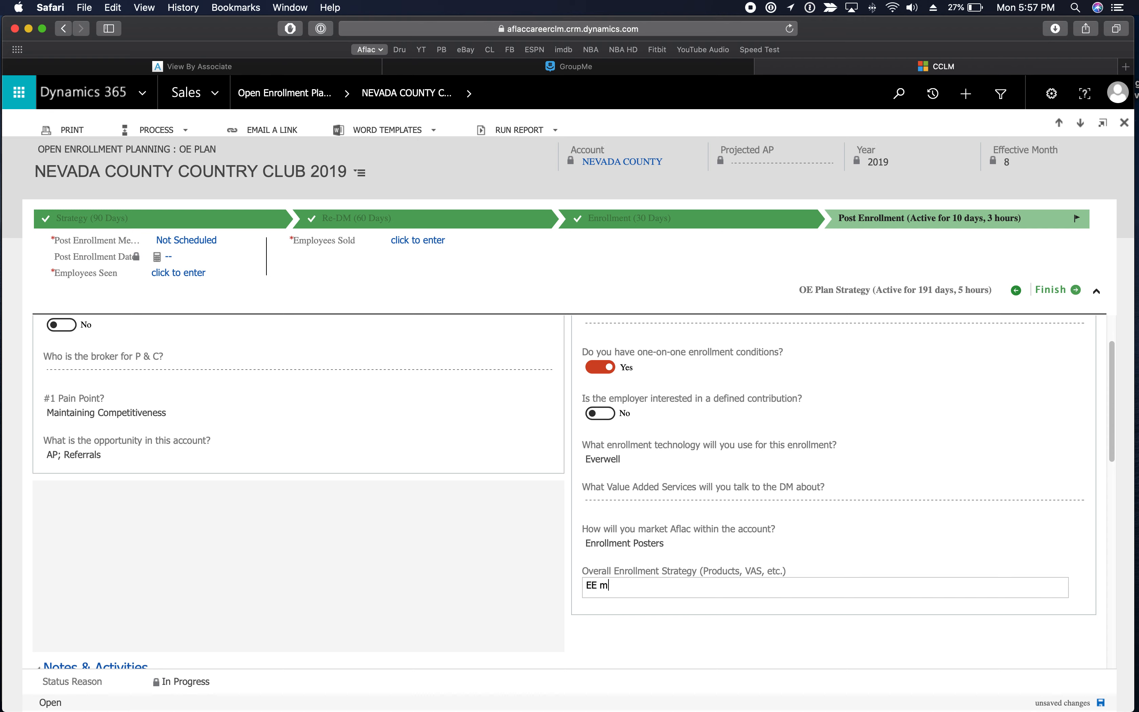
type("eeting next")
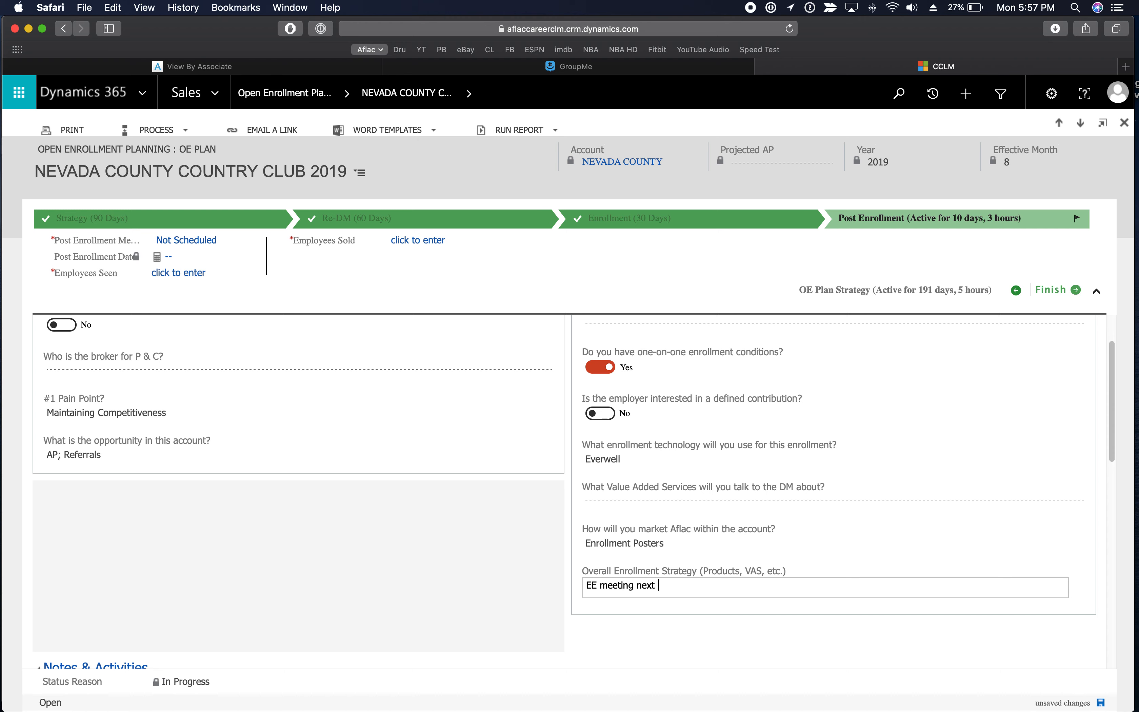
type("week")
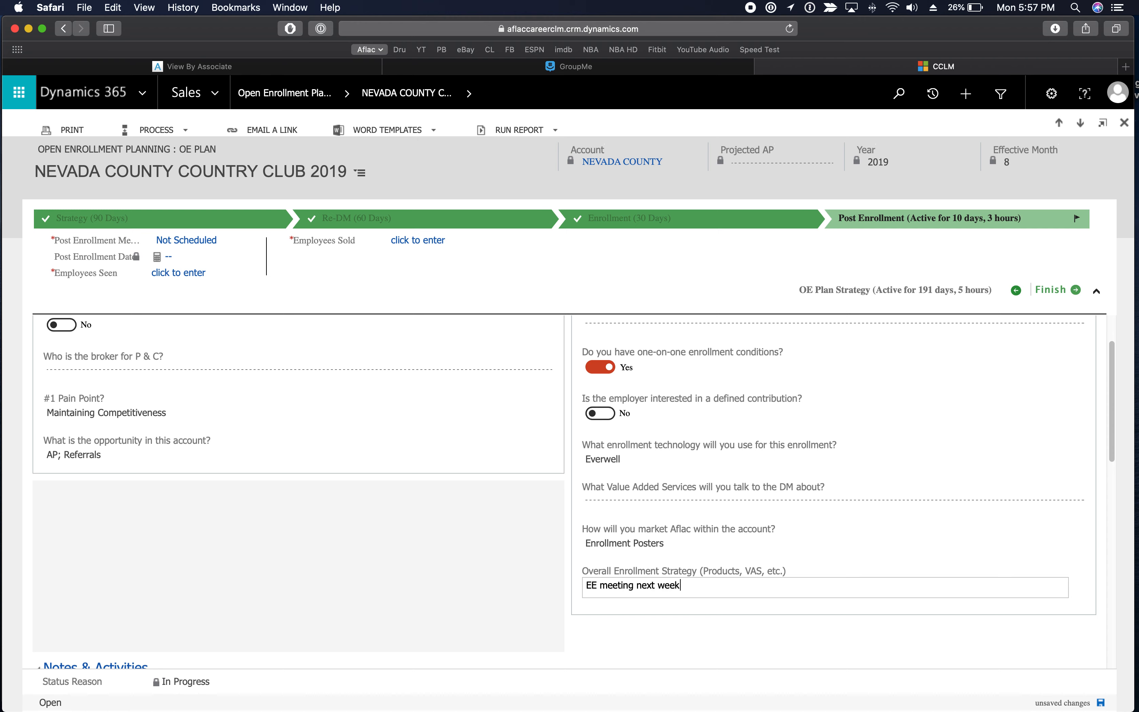
mouse_move(683, 599)
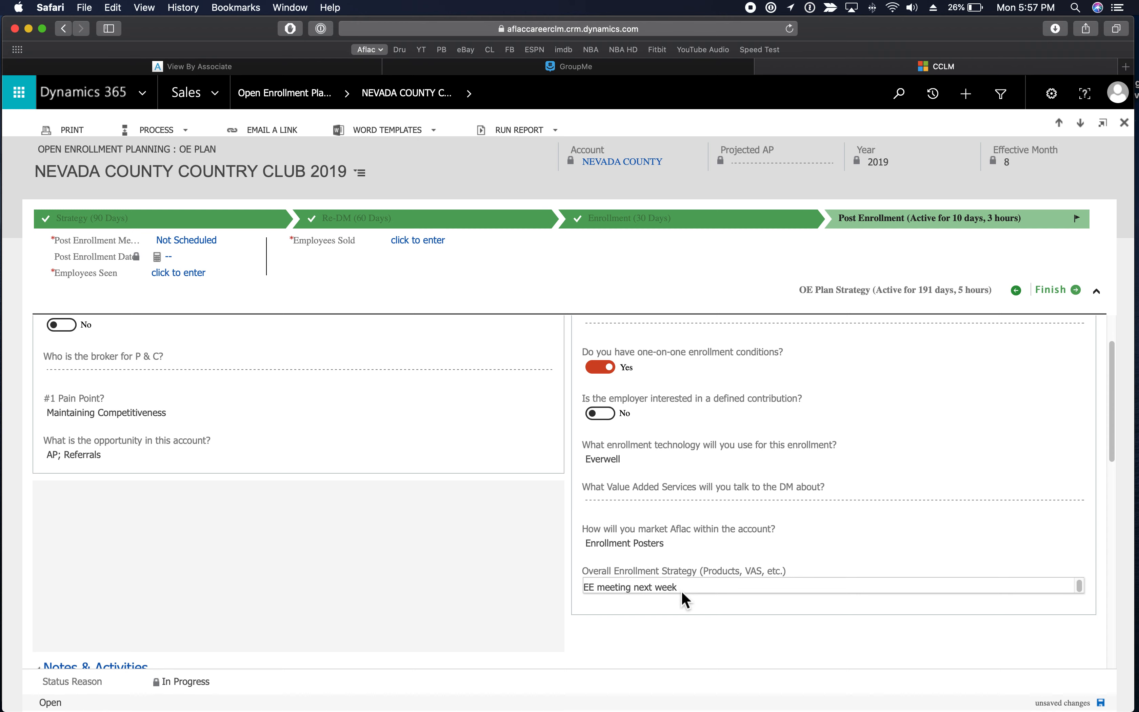
mouse_move(824, 573)
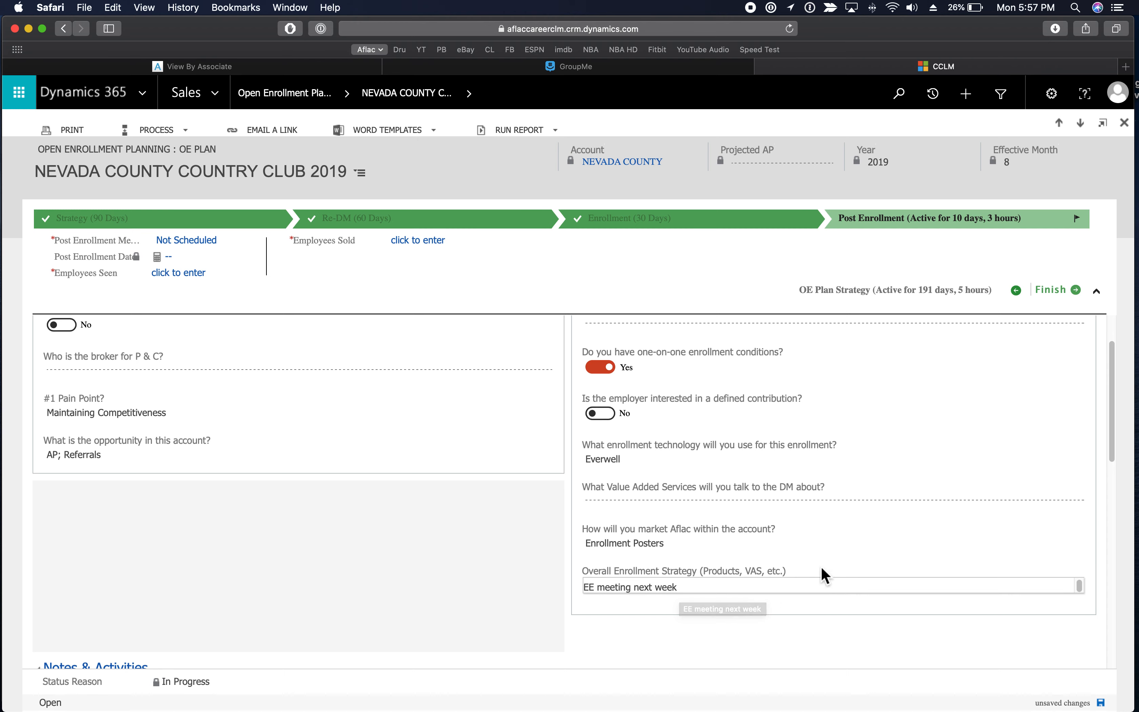
mouse_move(669, 607)
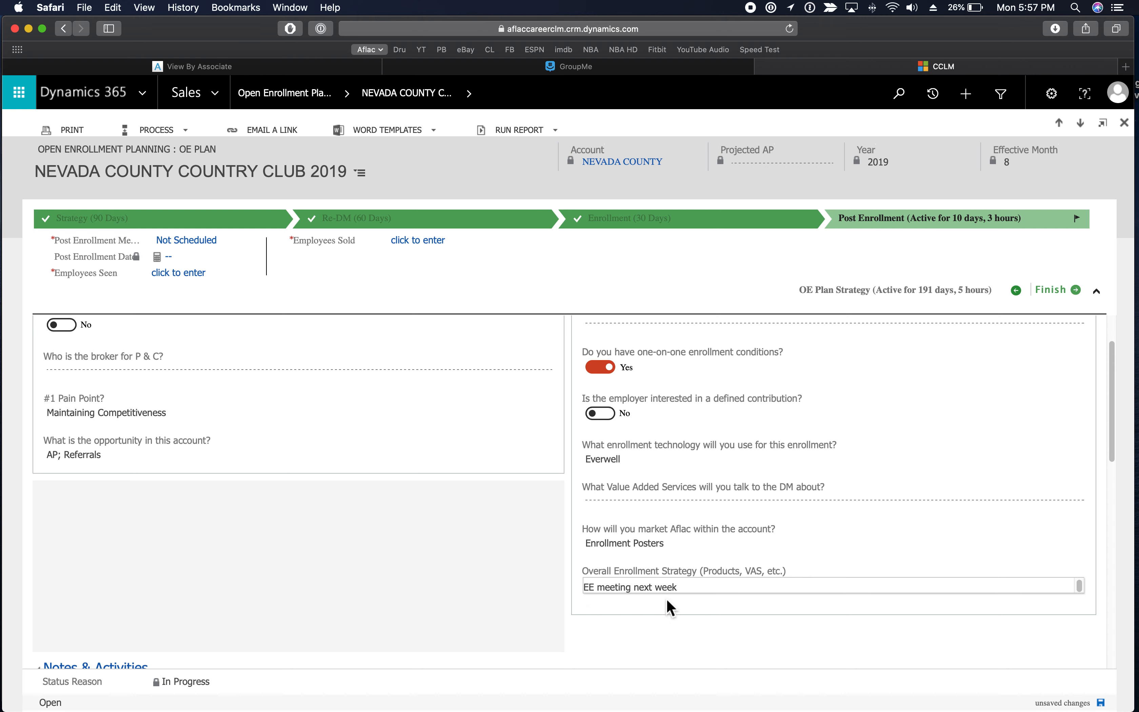
mouse_move(832, 612)
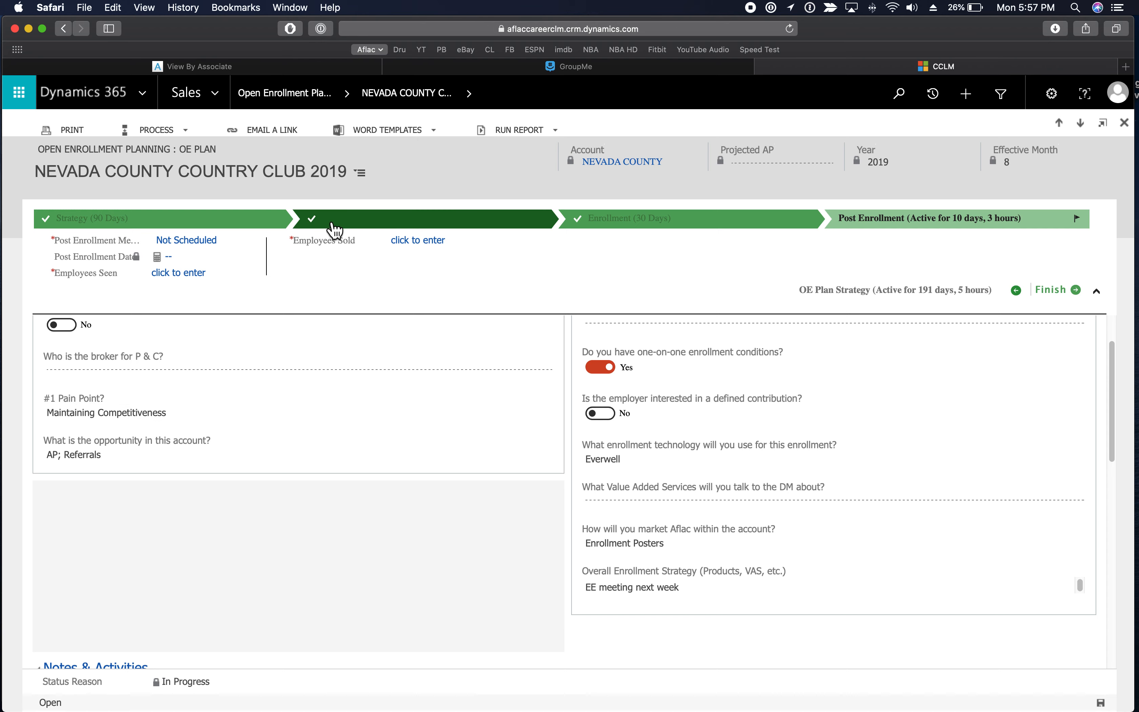
mouse_move(367, 221)
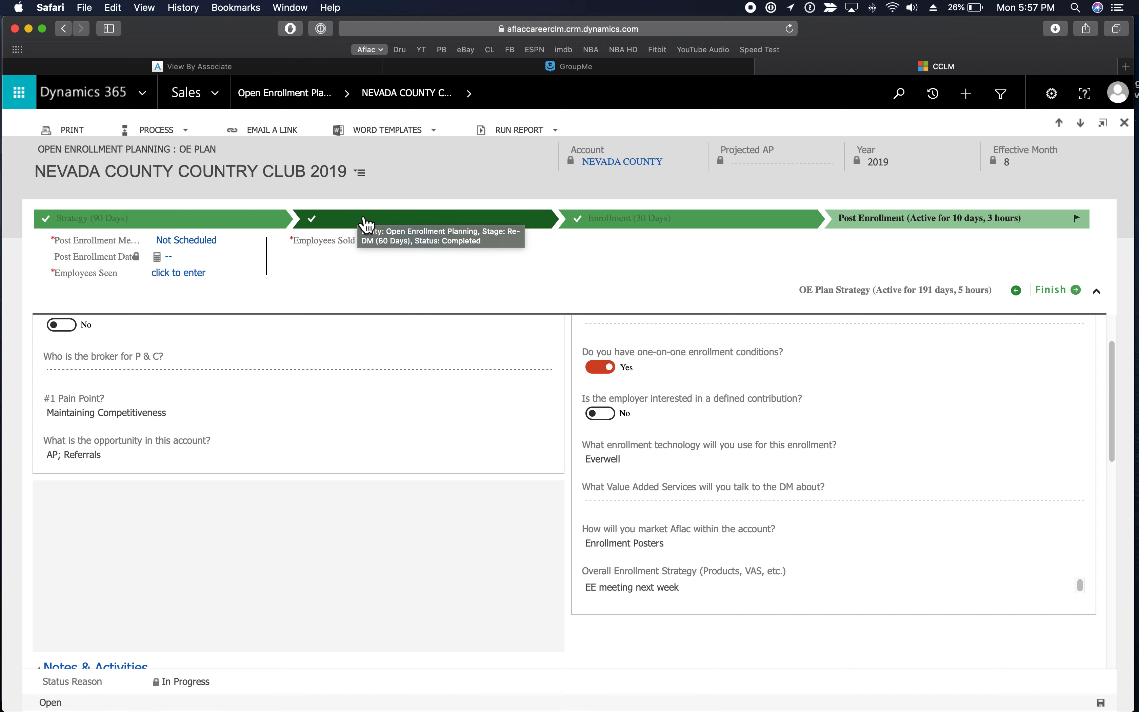
mouse_move(396, 222)
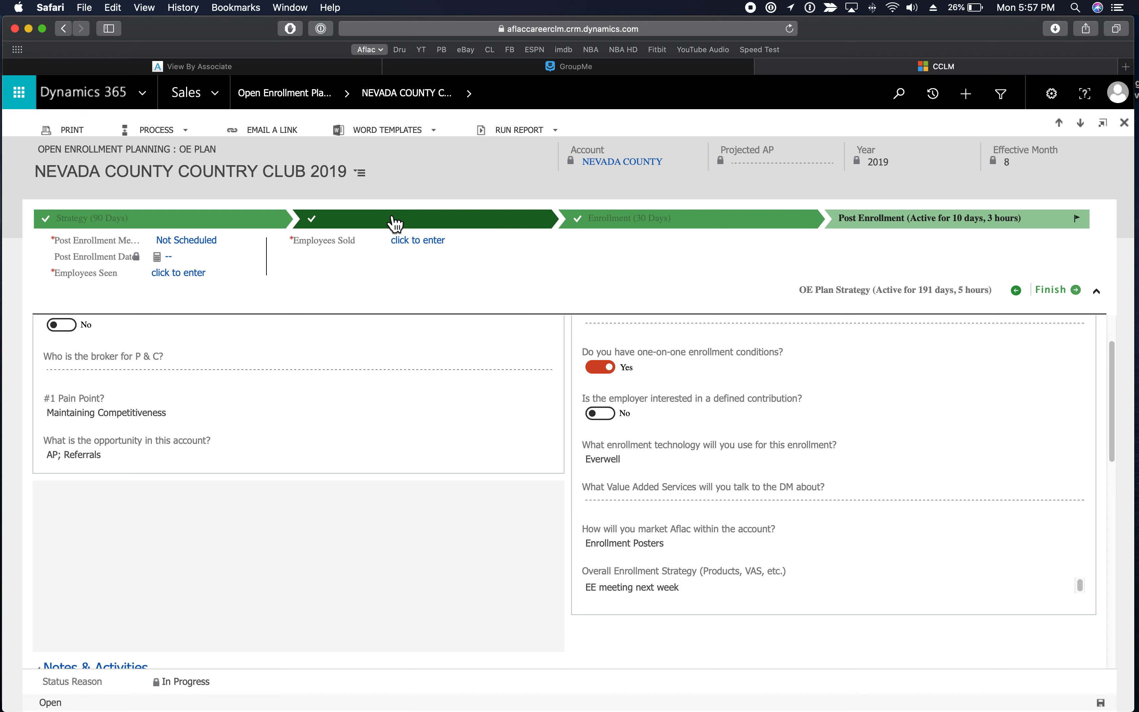
Step: Open the Re-DM (60 Days) stage, launching a new ReDM Meeting appointment form
left_click(421, 218)
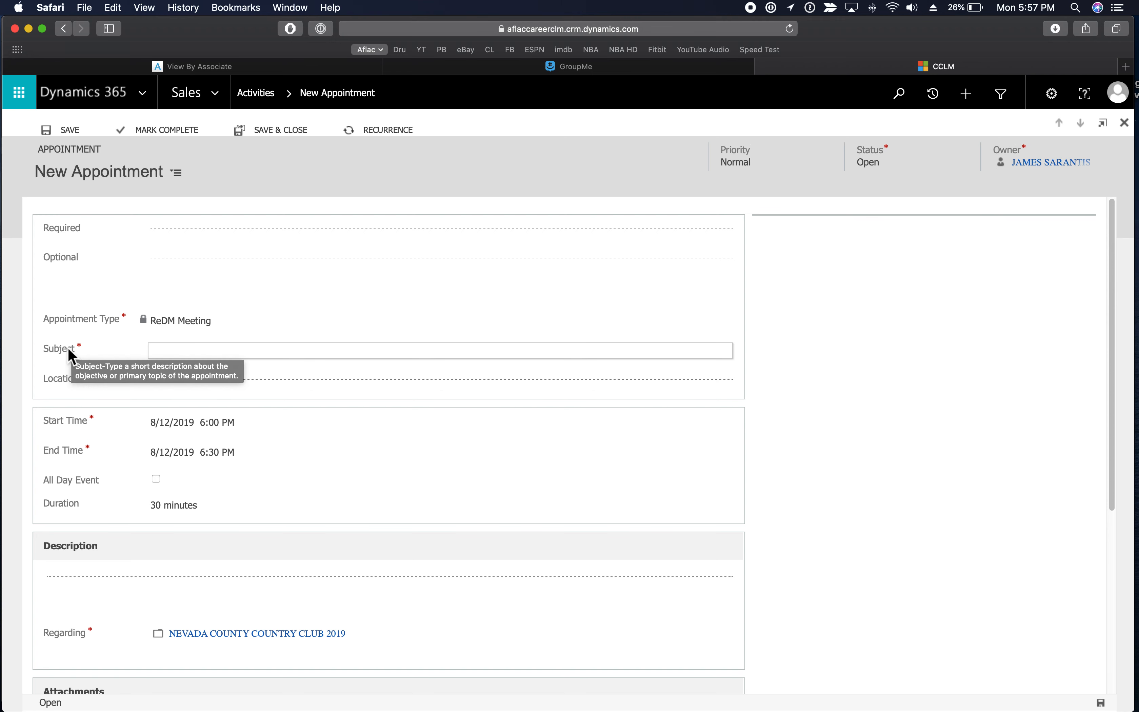
mouse_move(174, 421)
type("EDM")
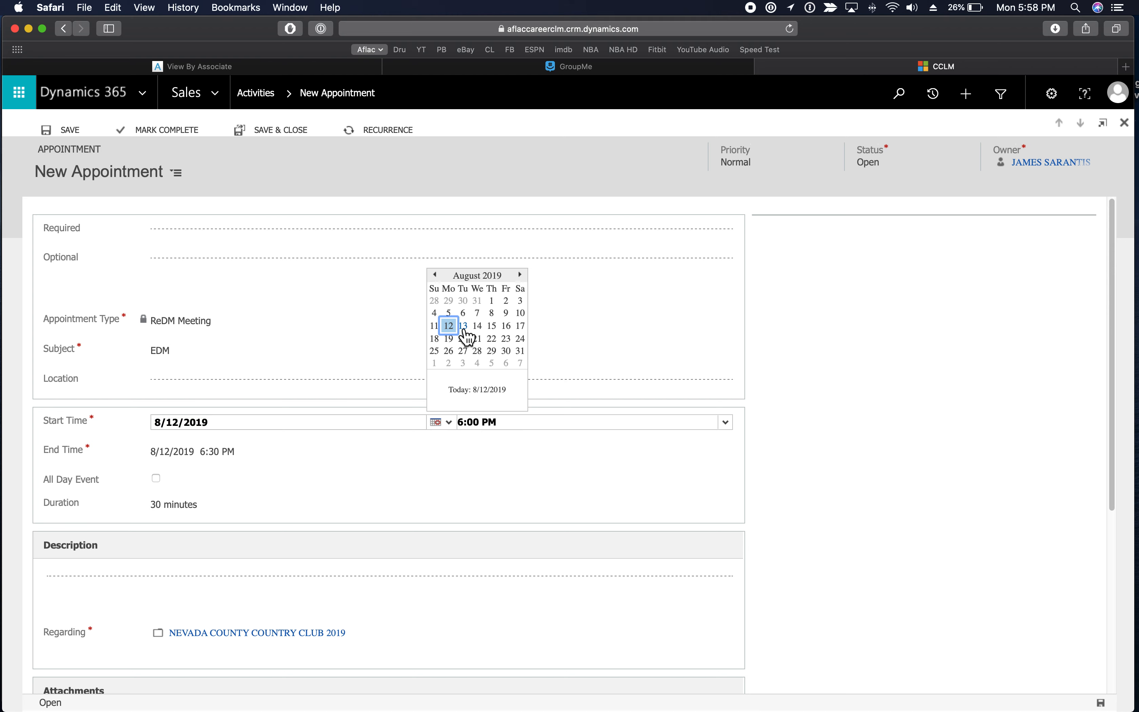
Step: Set the EDM appointment to start 8/13/2019 at 3:30 PM
left_click(463, 325)
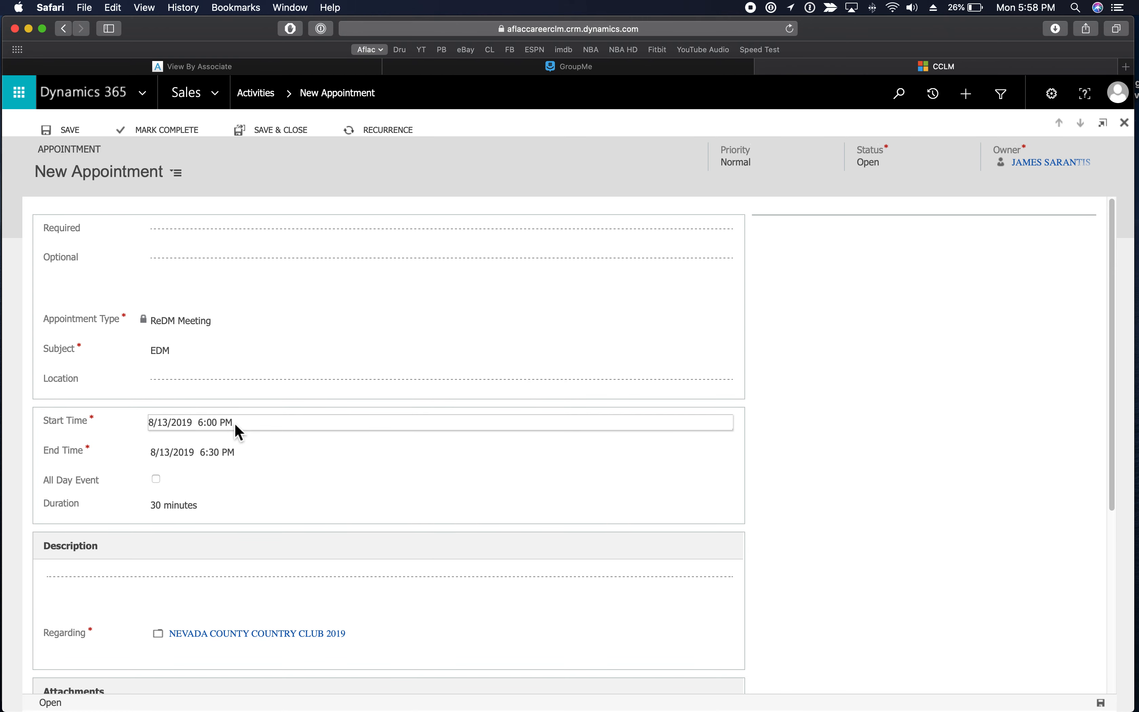
left_click(724, 422)
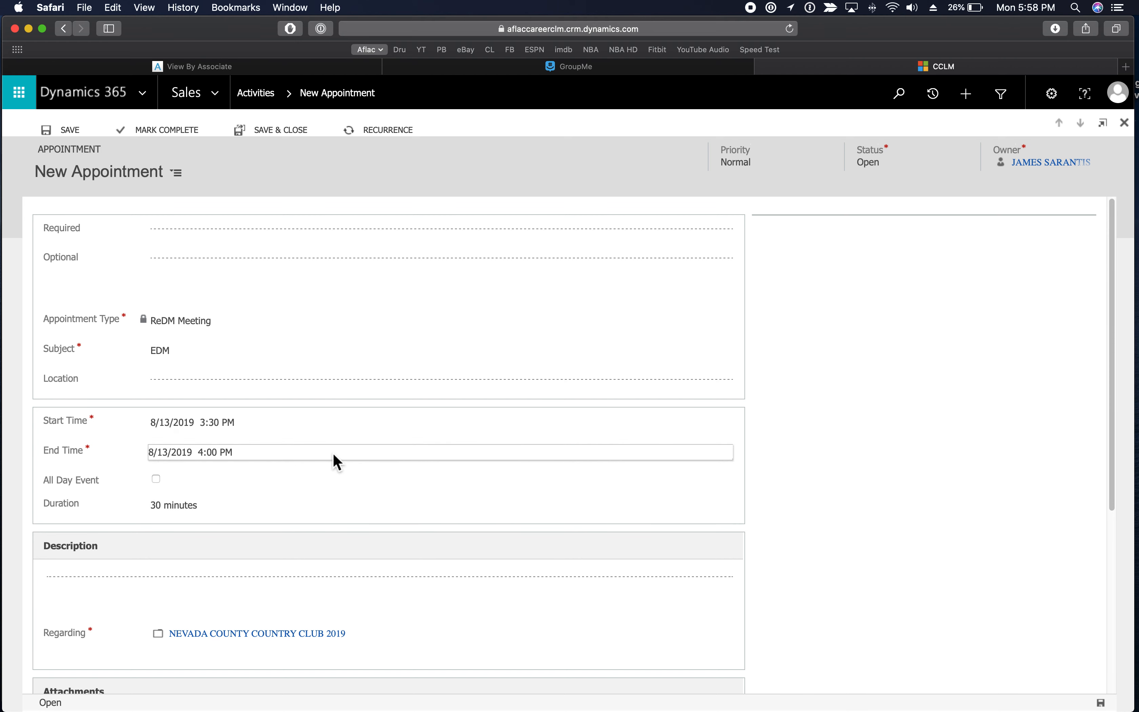
mouse_move(886, 600)
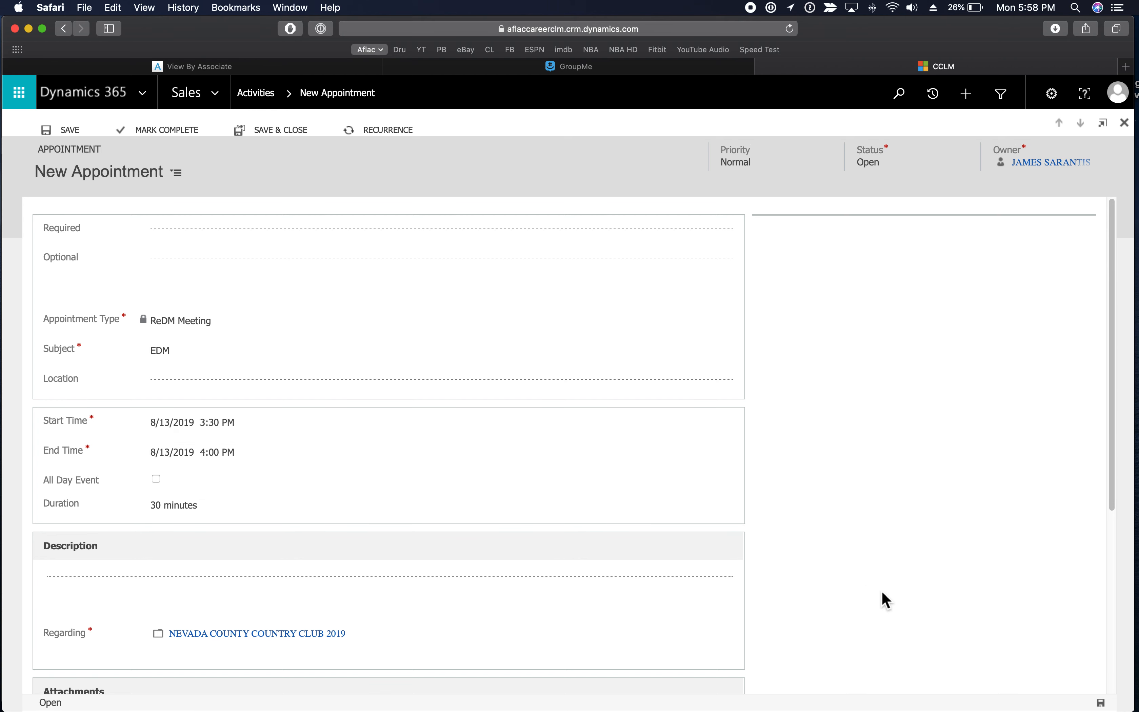
Step: Save the EDM appointment, ignoring the owner-unavailability scheduling alert, leaving it Scheduled
left_click(61, 129)
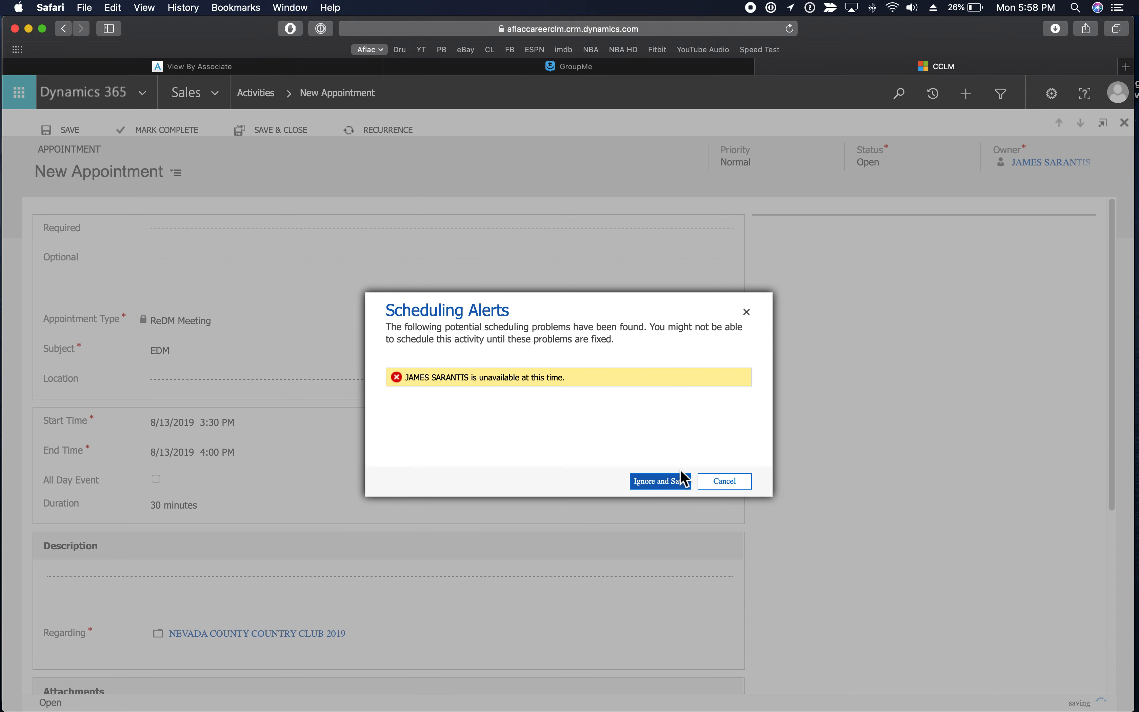
left_click(658, 481)
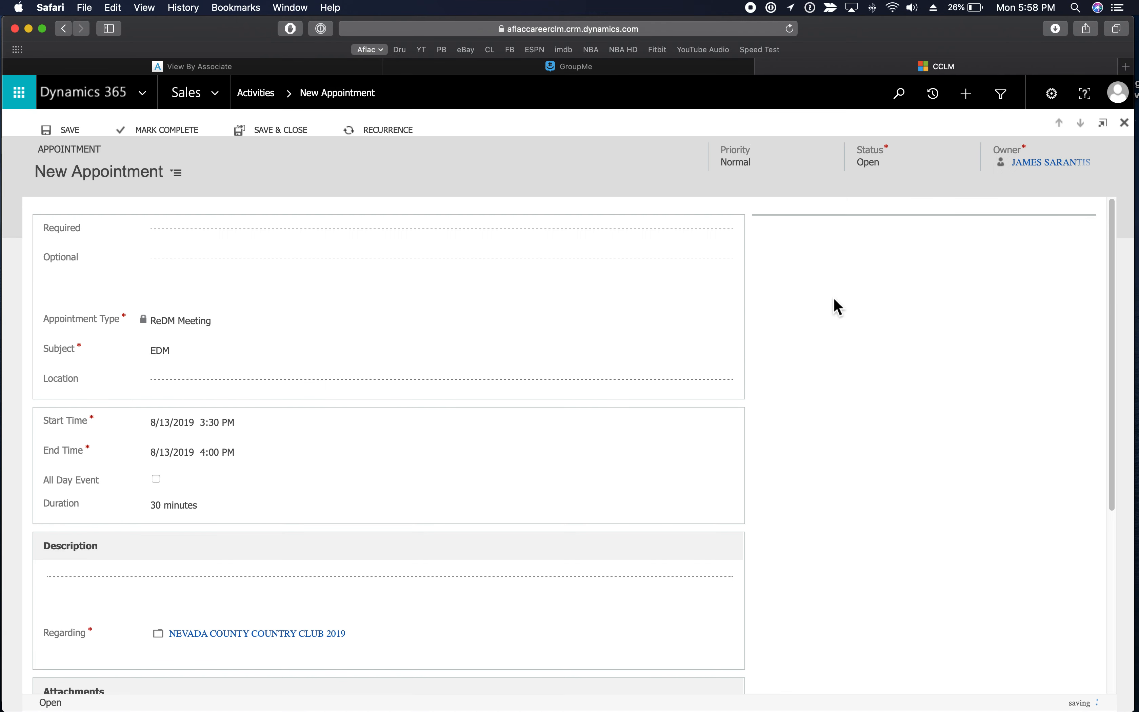
left_click(61, 129)
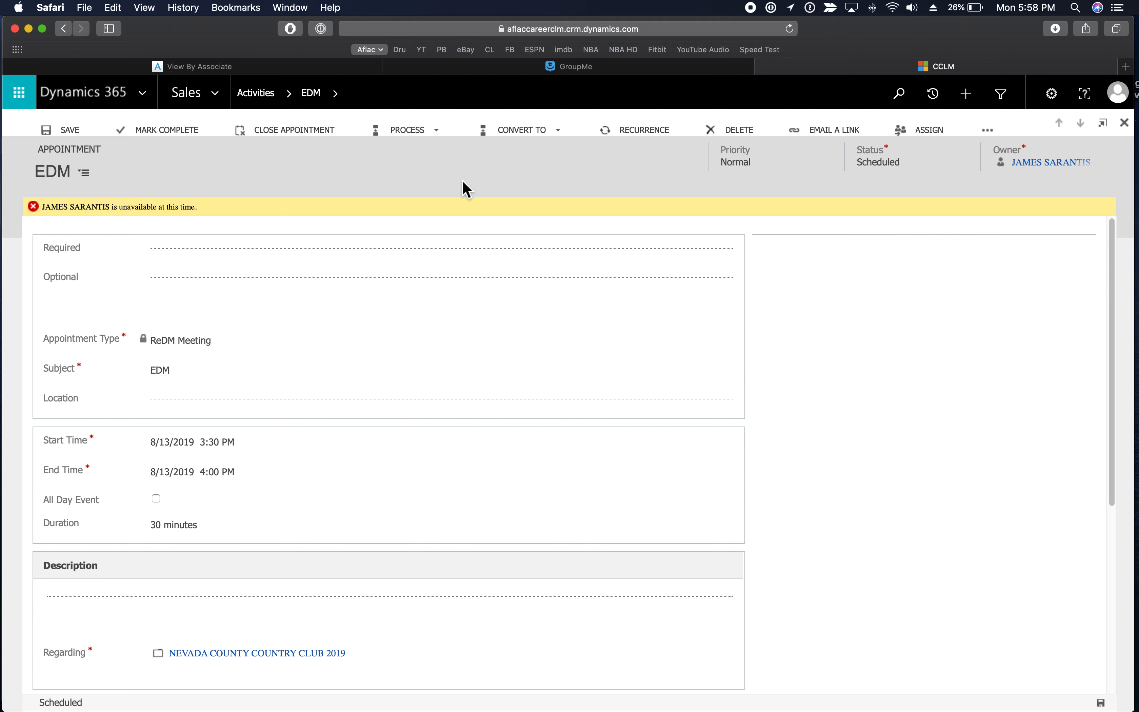